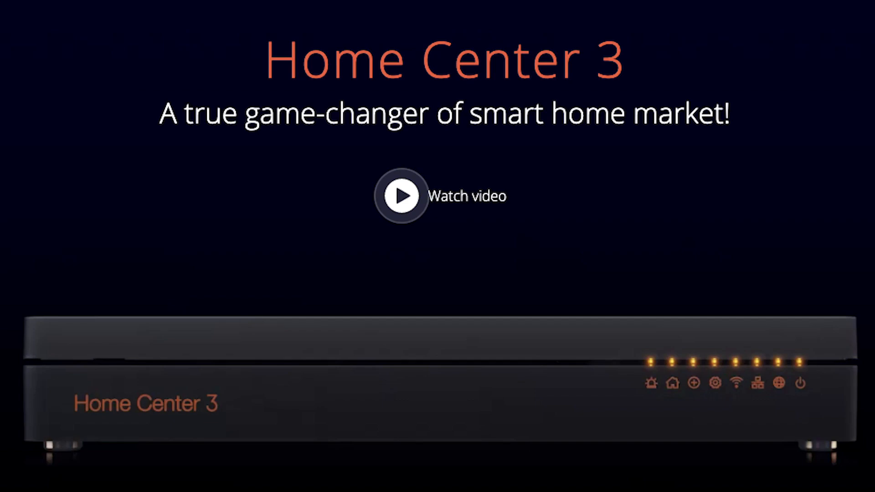
Leave the Home Center 3 promo page and log into the web interface dashboard.
{"action": "left_click", "coordinate": [401, 195]}
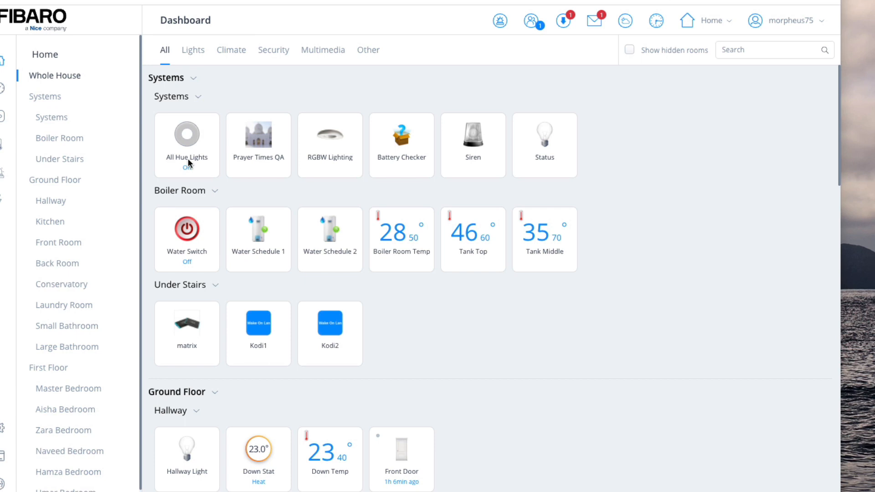
{"action": "mouse_move", "coordinate": [180, 203]}
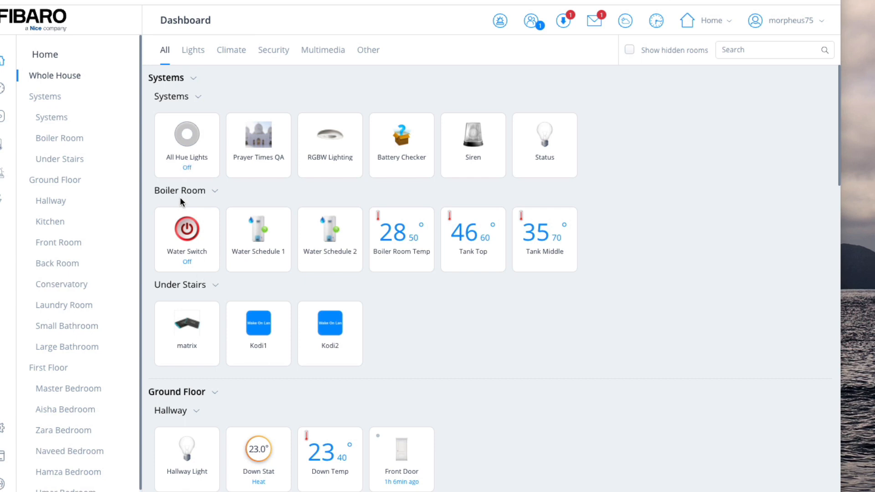
{"action": "mouse_move", "coordinate": [197, 180]}
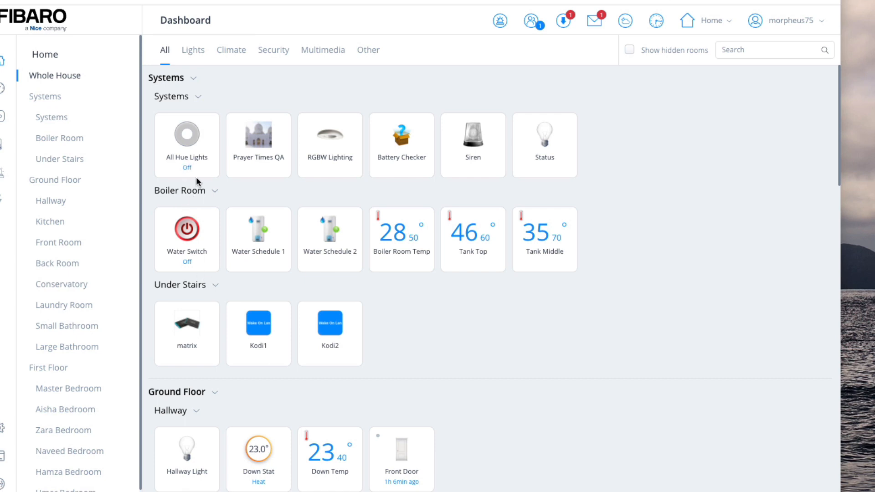
{"action": "mouse_move", "coordinate": [286, 199]}
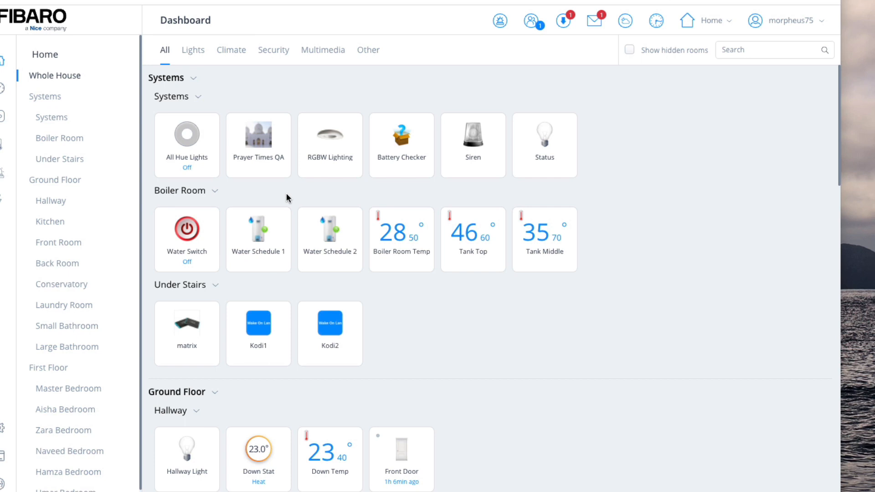
{"action": "mouse_move", "coordinate": [203, 172]}
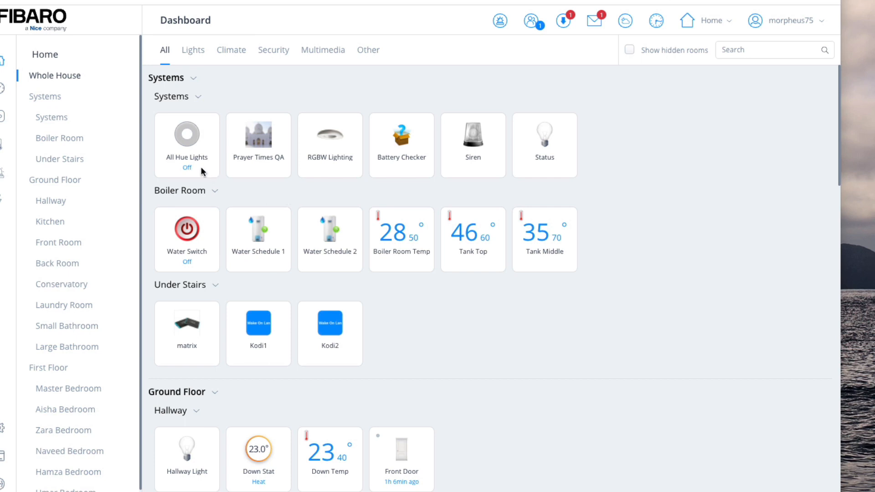
{"action": "mouse_move", "coordinate": [196, 171]}
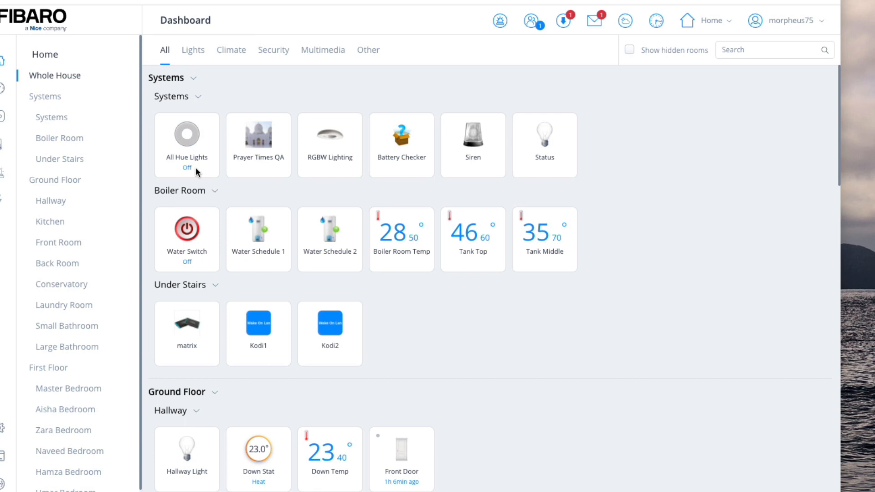
{"action": "mouse_move", "coordinate": [4, 441]}
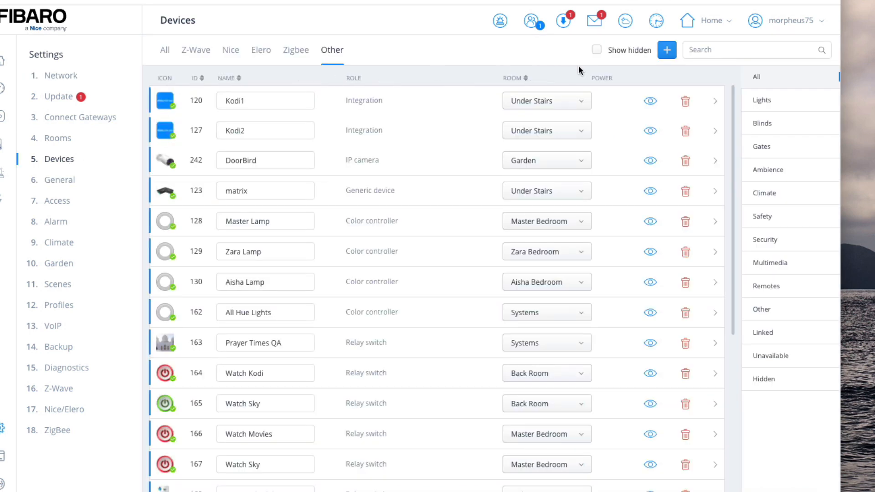
{"action": "mouse_move", "coordinate": [295, 49]}
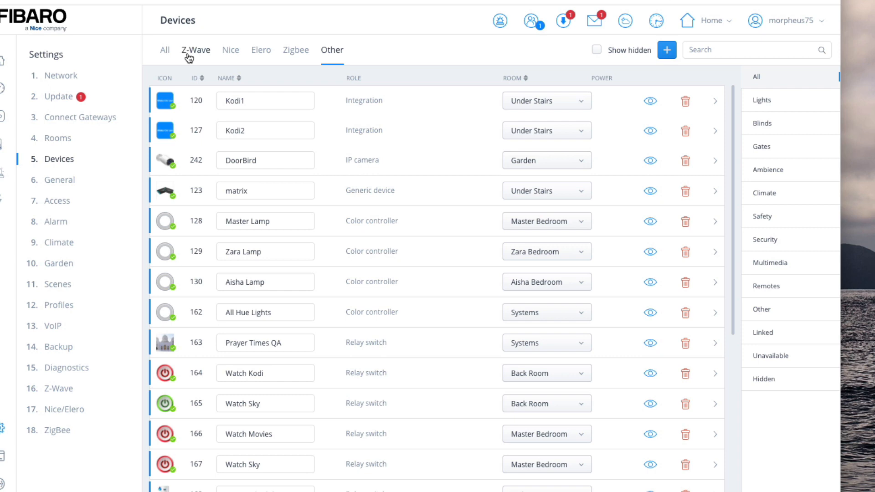
{"action": "mouse_move", "coordinate": [305, 59]}
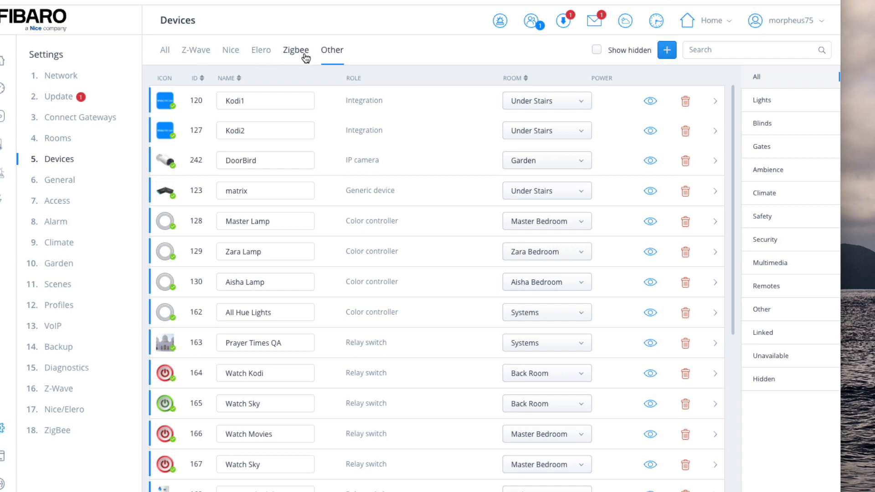
Filter to ZigBee devices and start adding a new ZigBee device.
{"action": "left_click", "coordinate": [296, 49]}
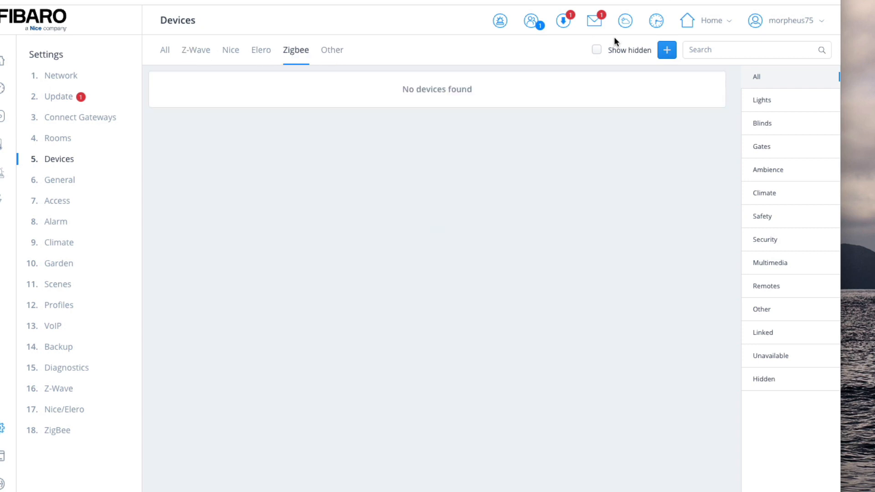
{"action": "left_click", "coordinate": [666, 49]}
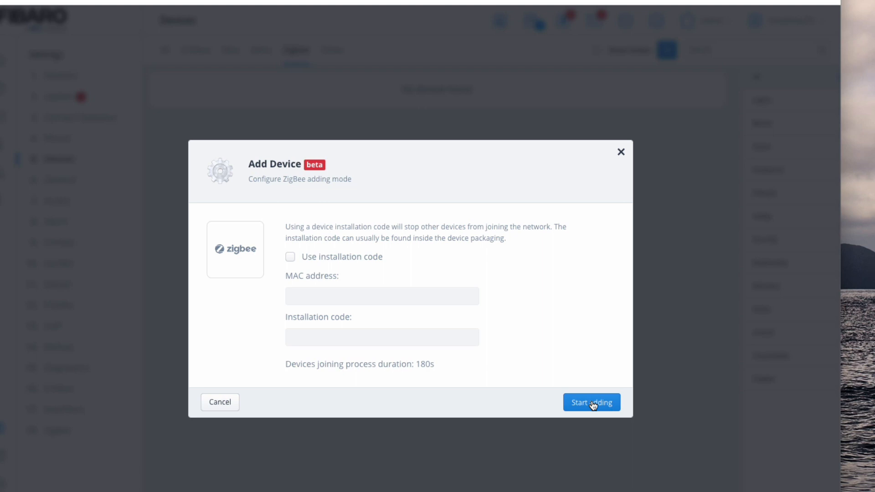
{"action": "mouse_move", "coordinate": [620, 153]}
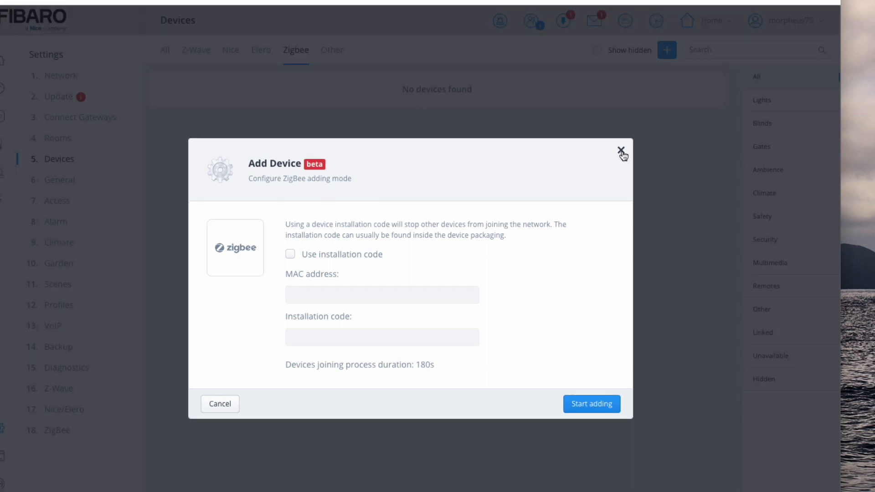
Close the ZigBee Add Device dialog without adding anything.
{"action": "left_click", "coordinate": [620, 150]}
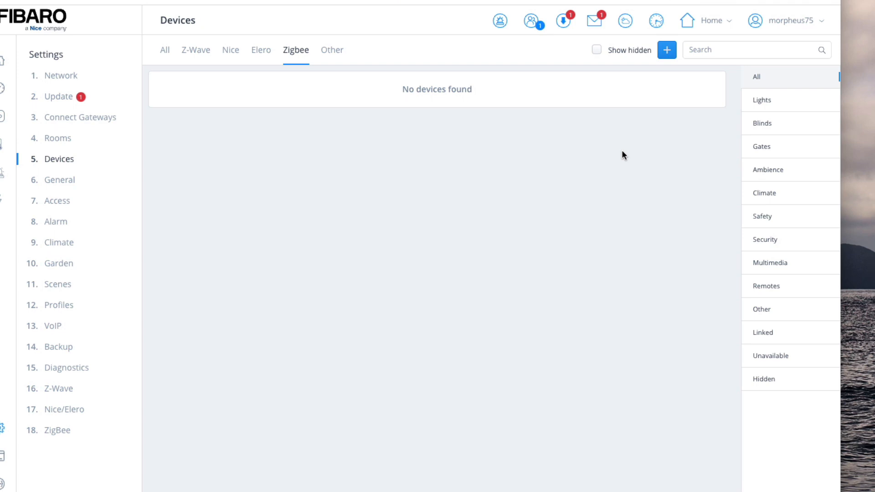
{"action": "mouse_move", "coordinate": [593, 158]}
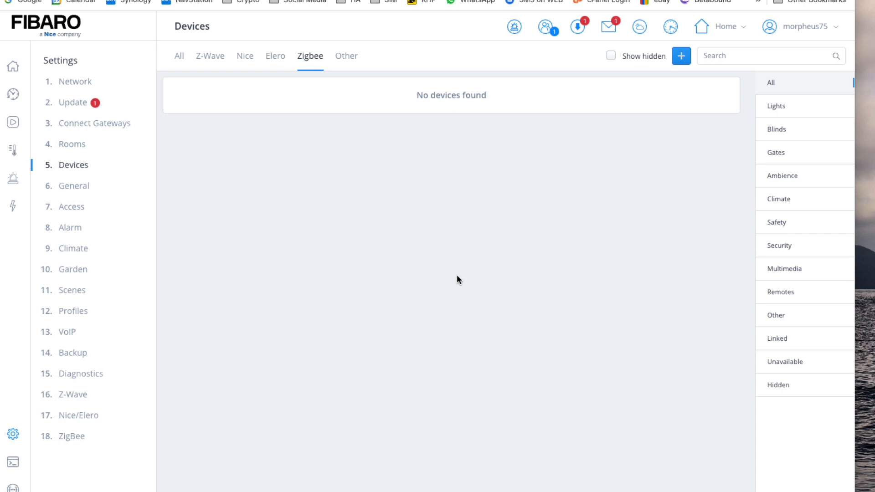
{"action": "mouse_move", "coordinate": [374, 217]}
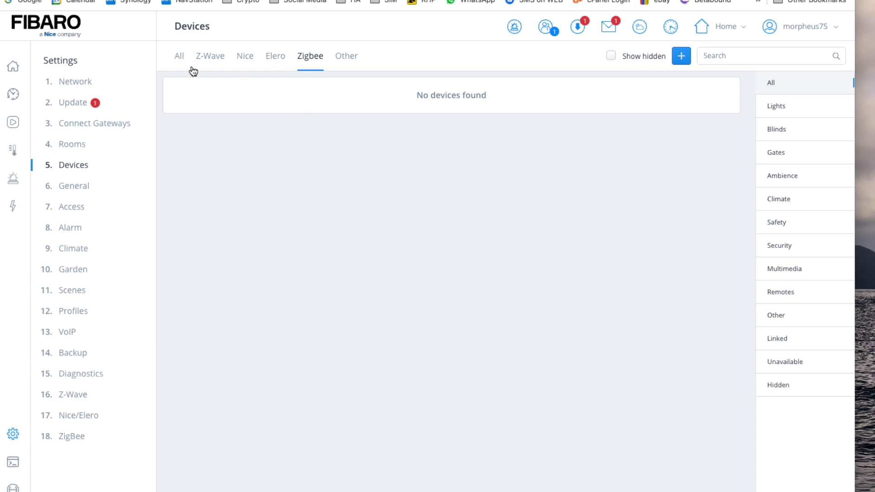
Return home, view the RGBW Lighting panel's On/Off times, then close it.
{"action": "left_click", "coordinate": [180, 55]}
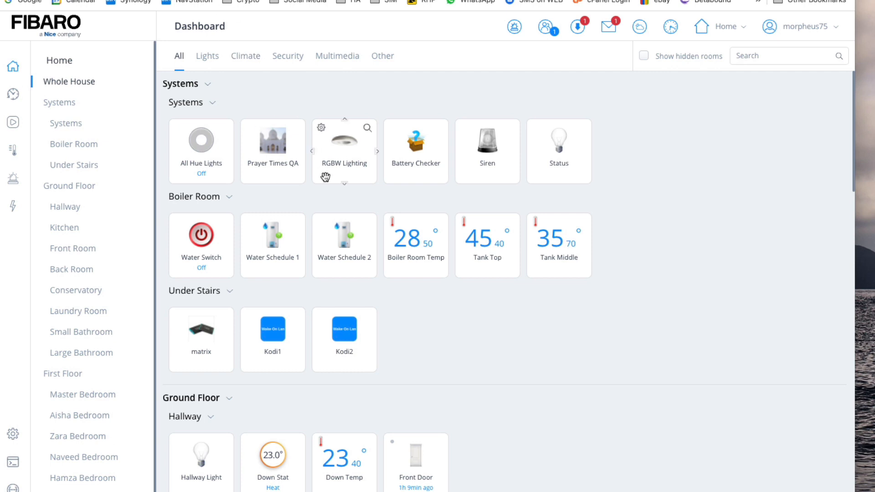
{"action": "mouse_move", "coordinate": [343, 173]}
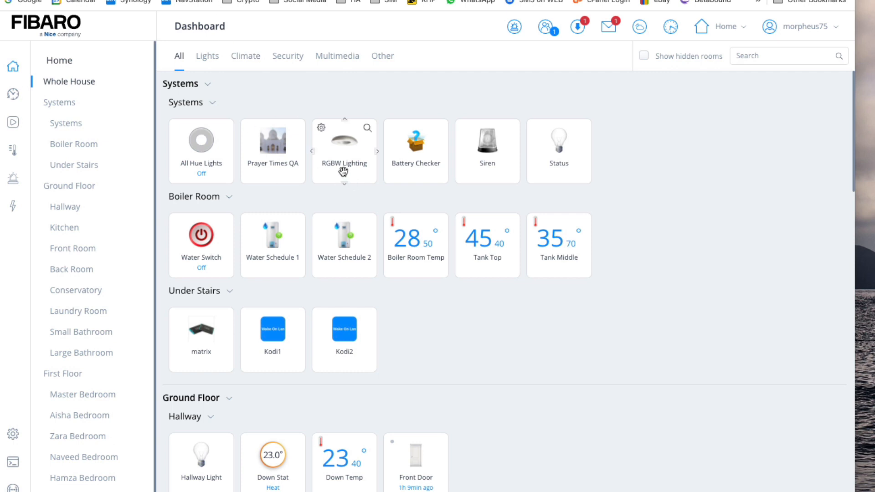
{"action": "left_click", "coordinate": [344, 140]}
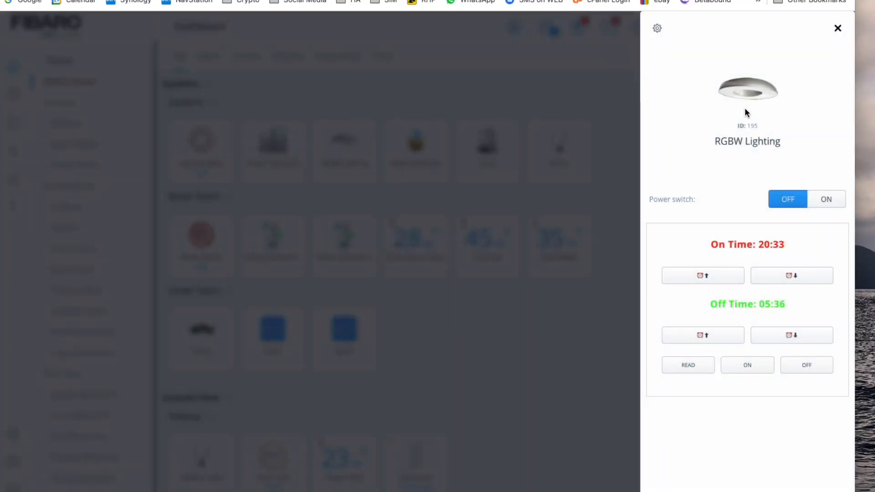
{"action": "left_click", "coordinate": [836, 28]}
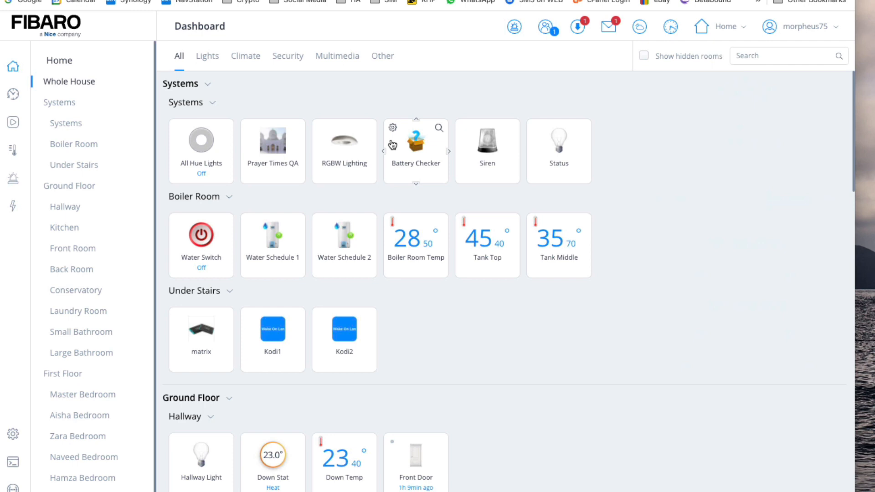
{"action": "mouse_move", "coordinate": [398, 204]}
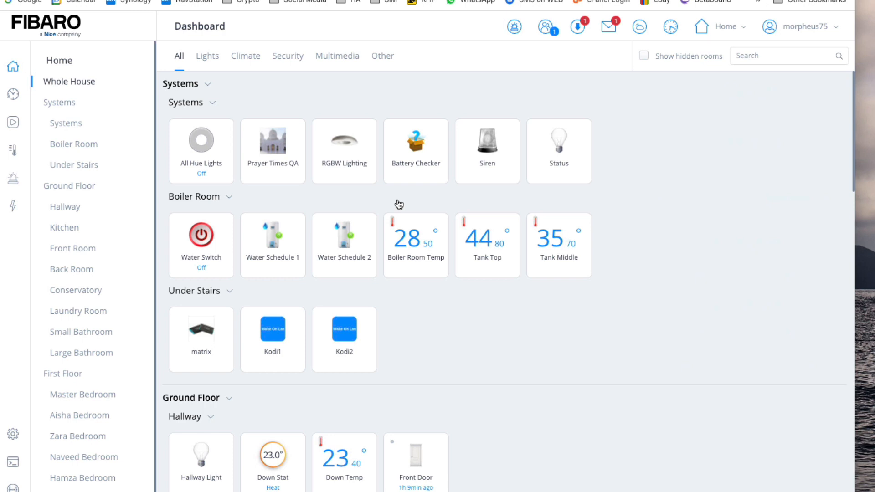
{"action": "mouse_move", "coordinate": [5, 441]}
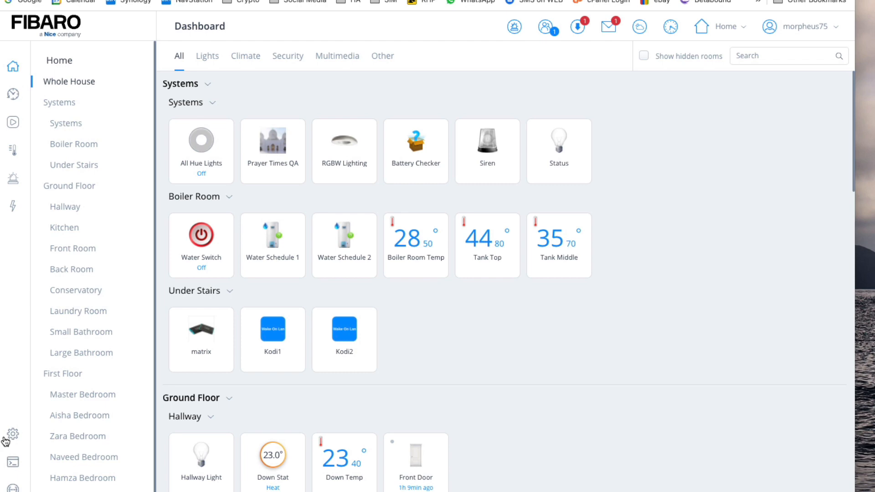
{"action": "left_click", "coordinate": [12, 436]}
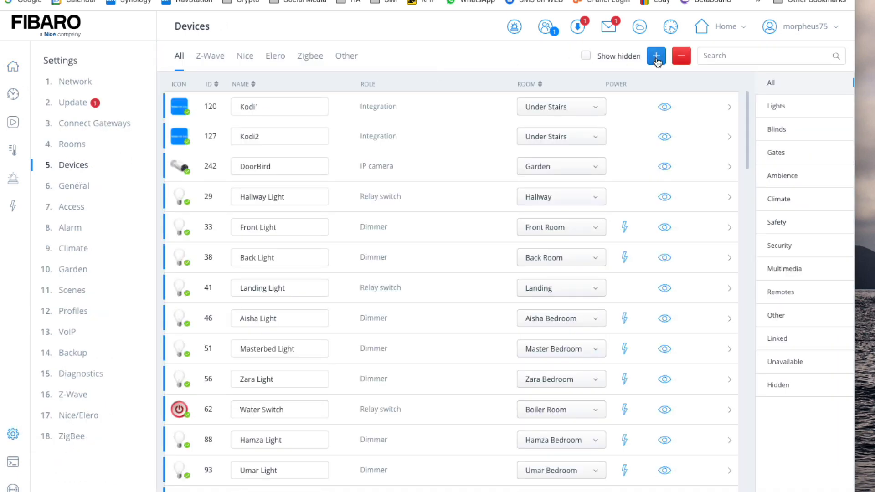
{"action": "left_click", "coordinate": [655, 56]}
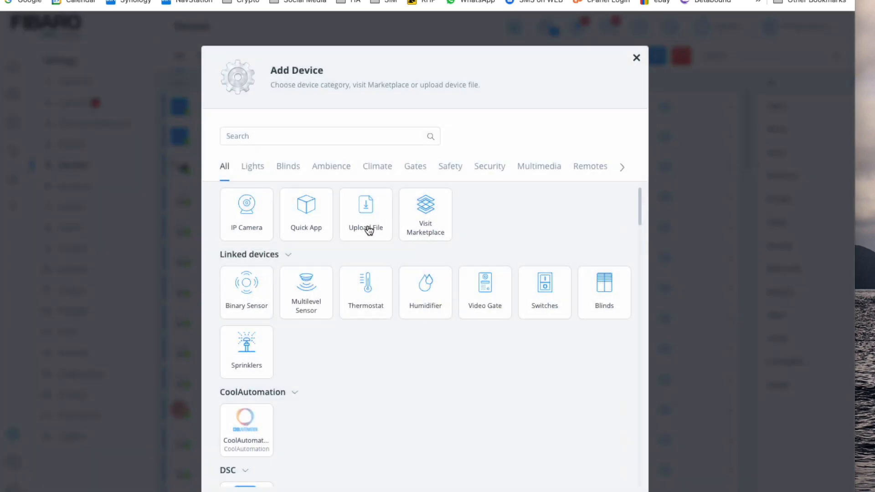
{"action": "left_click", "coordinate": [365, 213]}
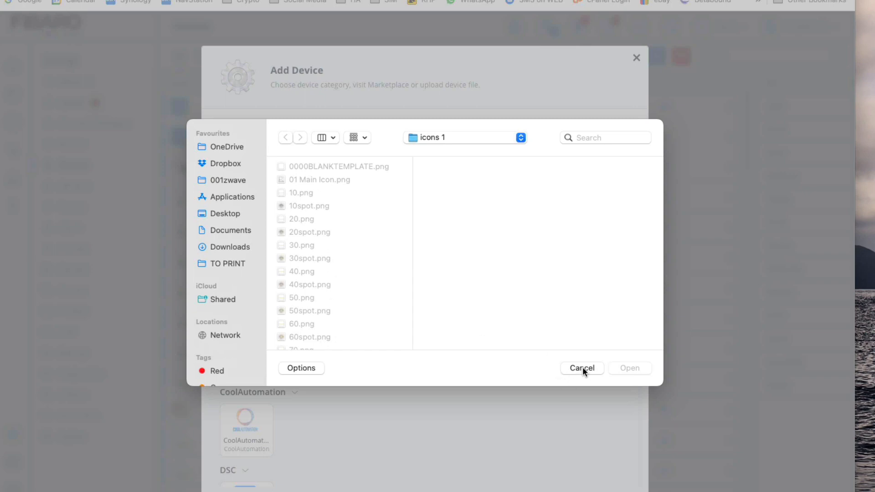
{"action": "left_click", "coordinate": [582, 367]}
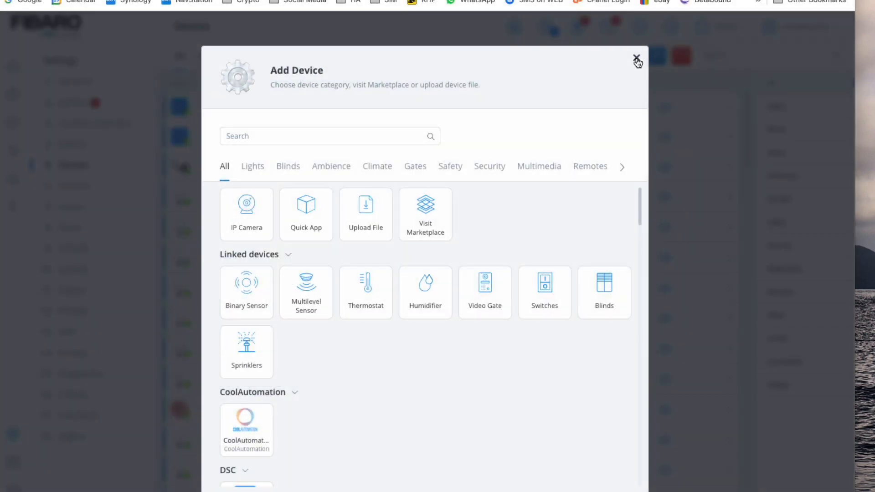
{"action": "left_click", "coordinate": [636, 59]}
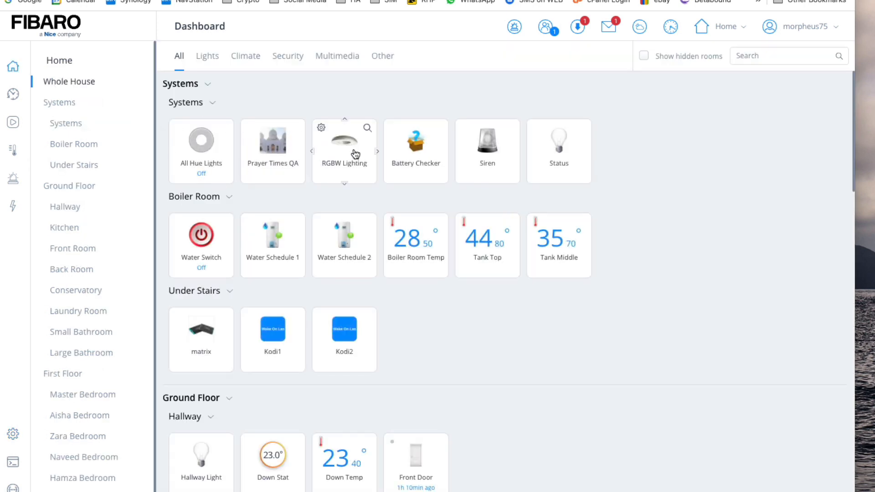
{"action": "mouse_move", "coordinate": [367, 128]}
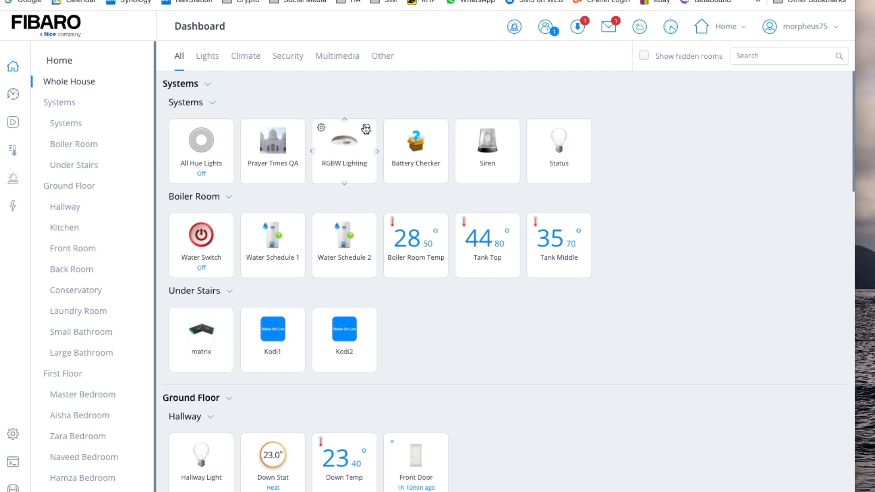
Open the RGBW Lighting device's General settings from its gear icon.
{"action": "left_click", "coordinate": [343, 141]}
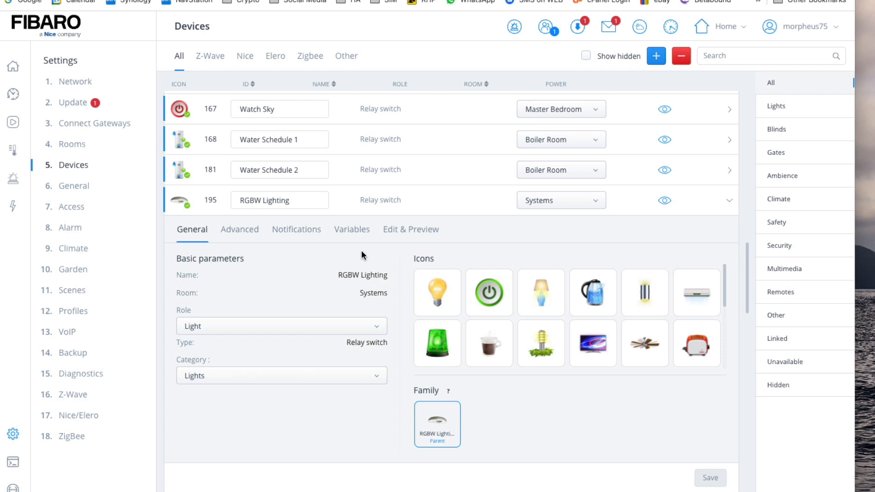
{"action": "mouse_move", "coordinate": [366, 234]}
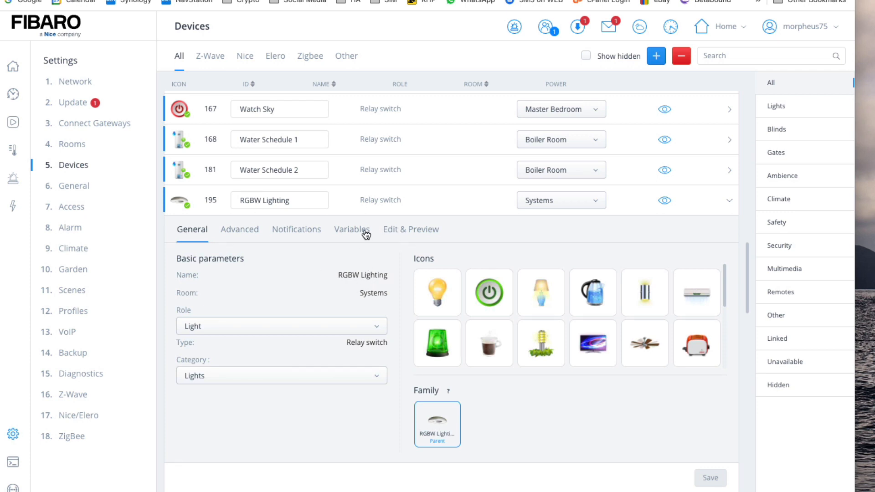
Review the RGBW Lighting variables, preview and general settings tabs.
{"action": "left_click", "coordinate": [352, 230]}
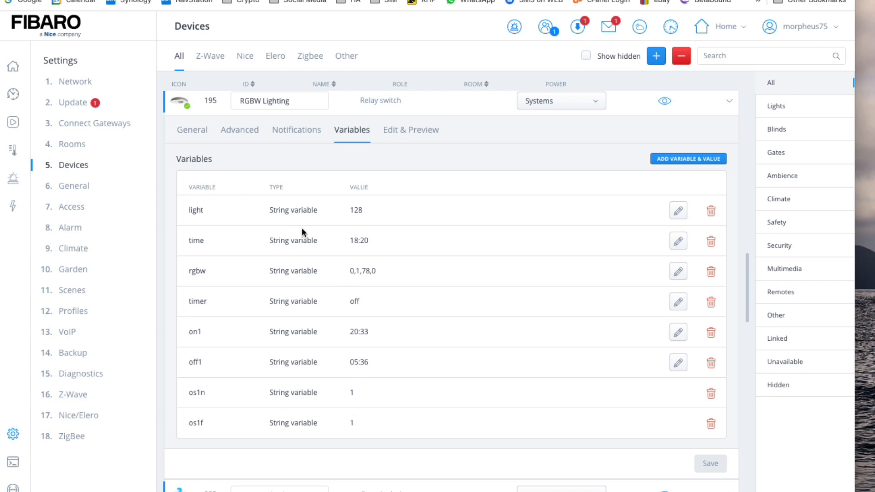
{"action": "mouse_move", "coordinate": [240, 111]}
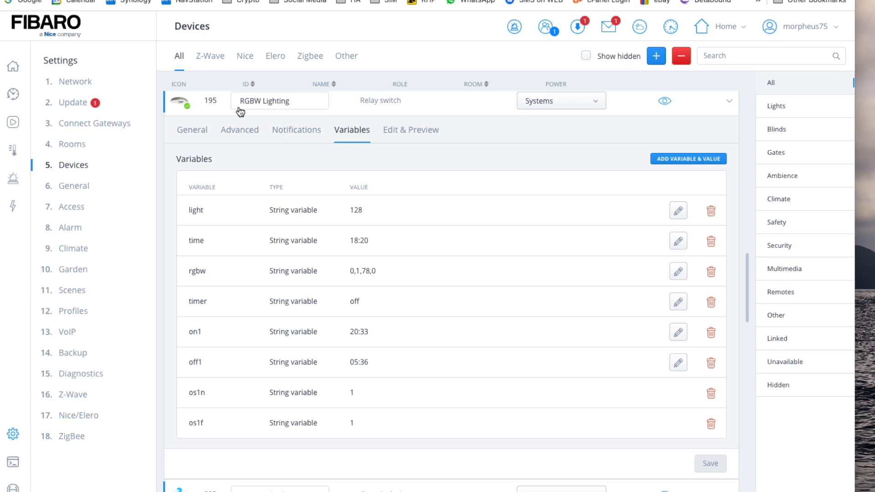
{"action": "left_click", "coordinate": [411, 130]}
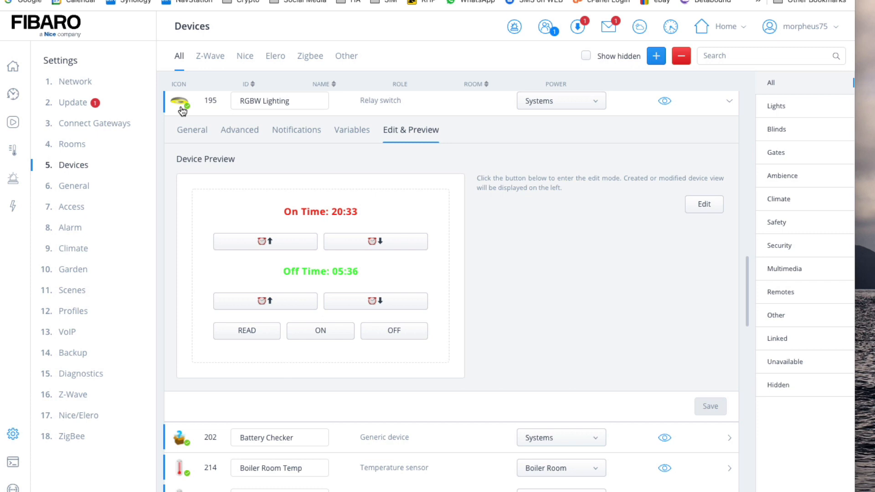
{"action": "mouse_move", "coordinate": [247, 136]}
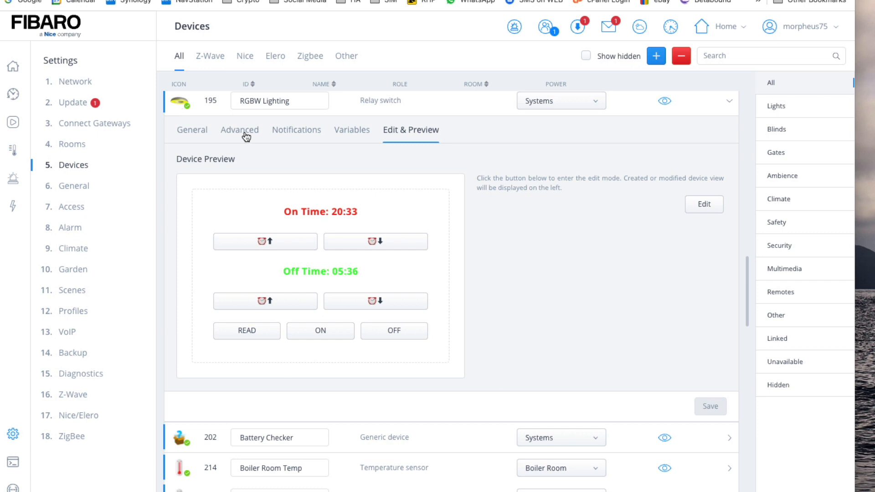
{"action": "left_click", "coordinate": [191, 130]}
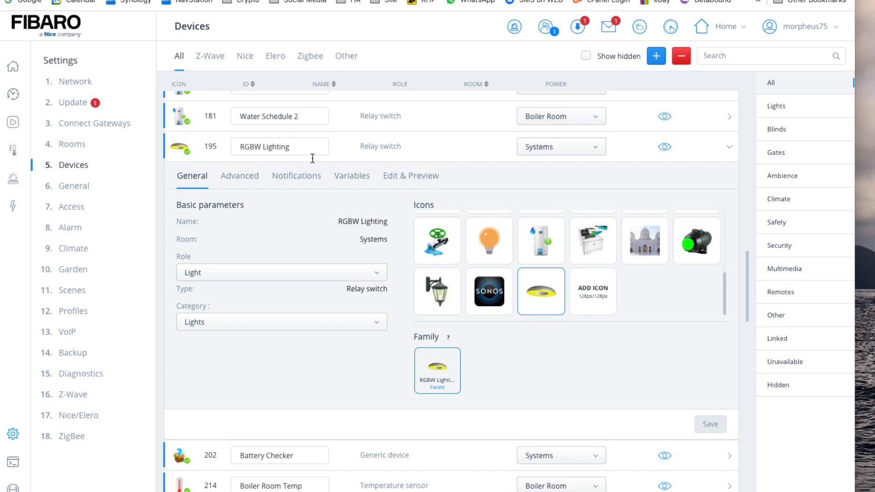
{"action": "left_click", "coordinate": [352, 175]}
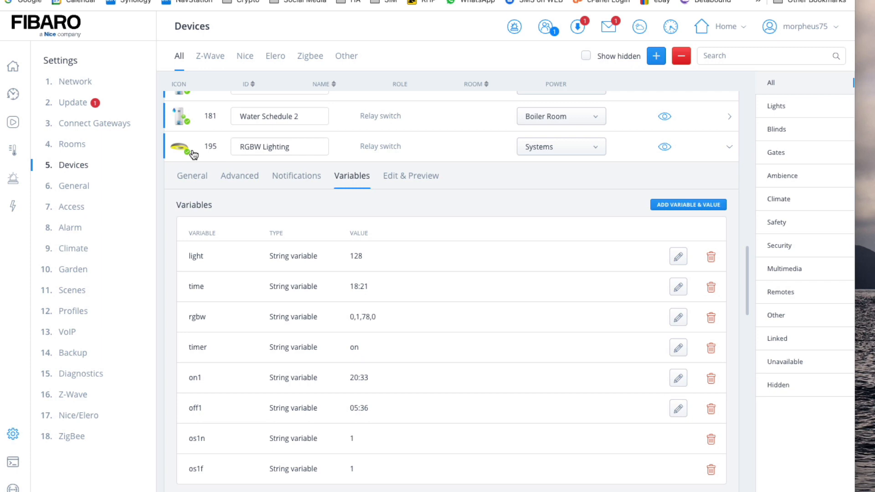
Switch RGBW Lighting off and recheck its variables, timer now reading off.
{"action": "left_click", "coordinate": [411, 176]}
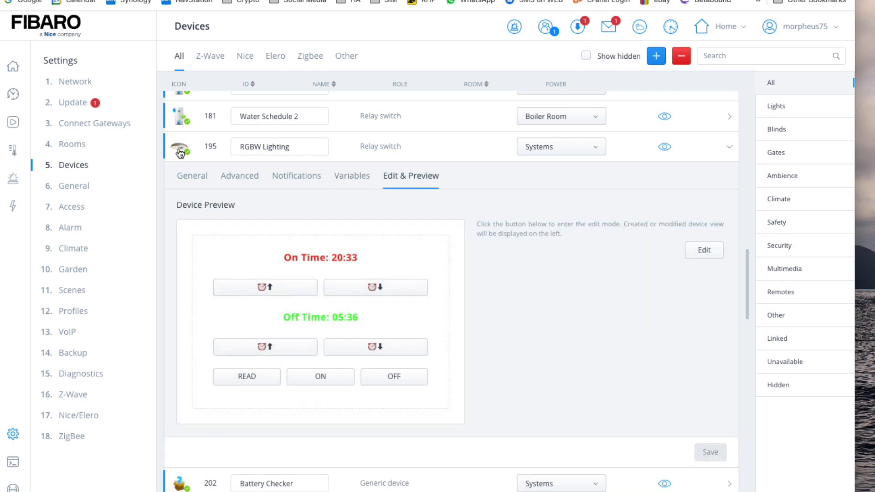
{"action": "left_click", "coordinate": [352, 175]}
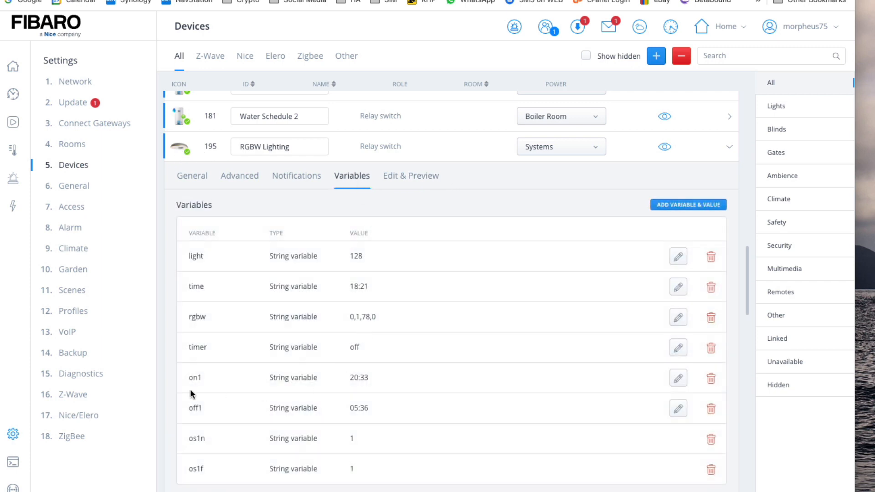
{"action": "mouse_move", "coordinate": [243, 203]}
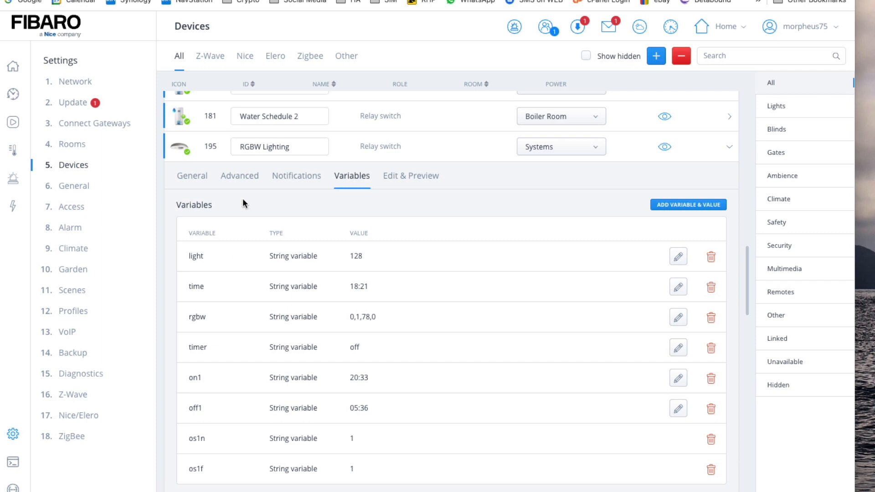
{"action": "mouse_move", "coordinate": [205, 179]}
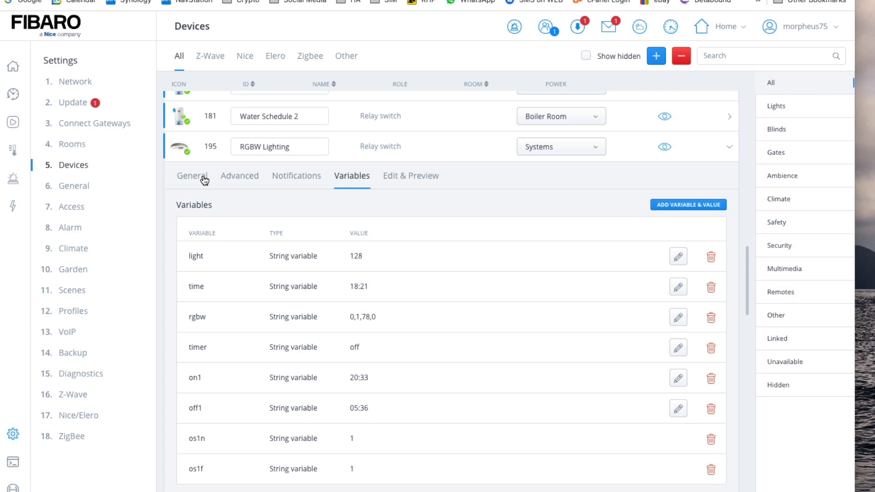
{"action": "mouse_move", "coordinate": [367, 286]}
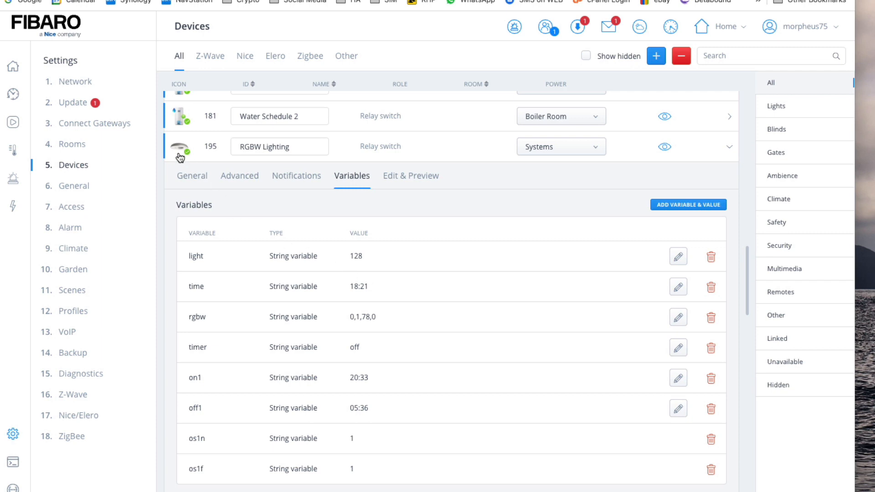
{"action": "mouse_move", "coordinate": [181, 155]}
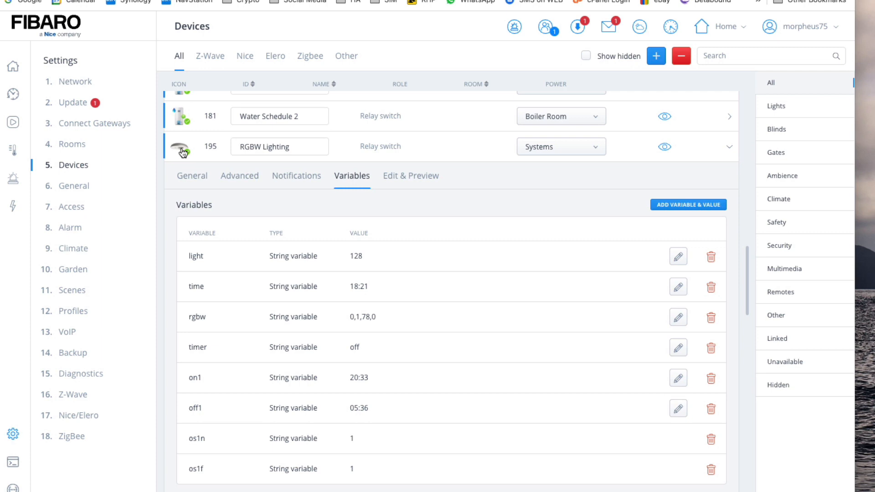
{"action": "mouse_move", "coordinate": [448, 157]}
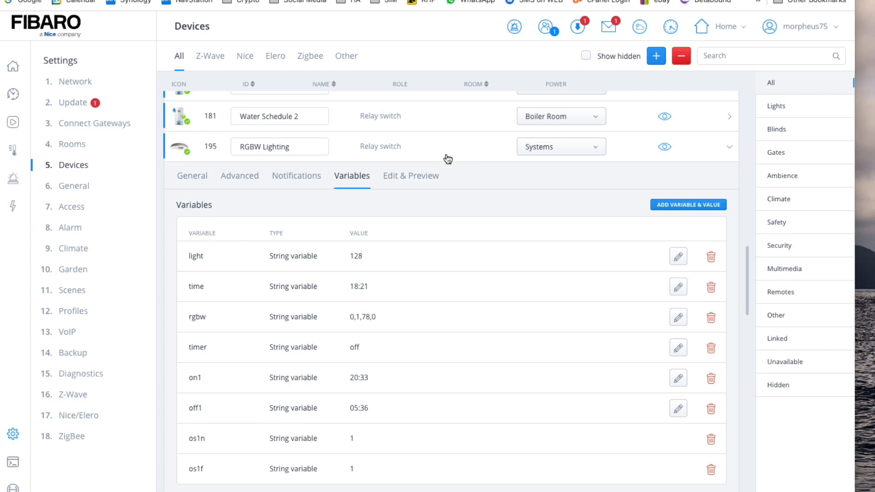
{"action": "left_click", "coordinate": [411, 175]}
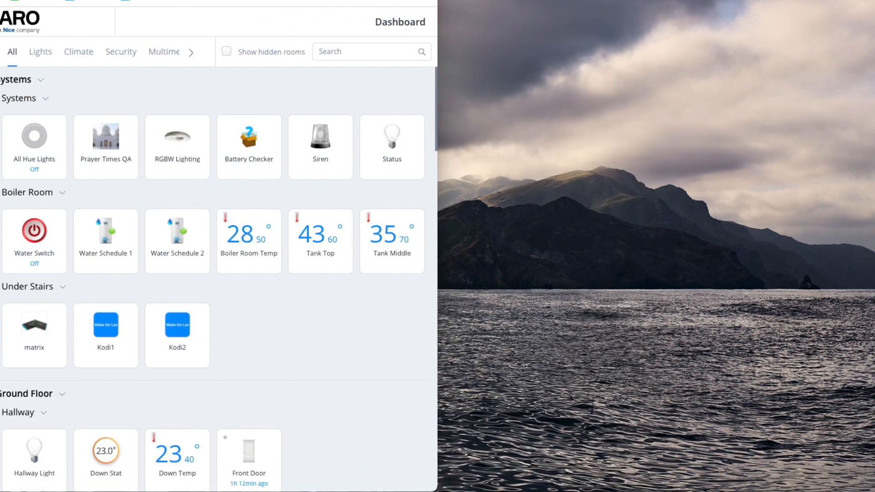
Scroll the second dashboard window to First Floor > Master Bedroom beside the preview.
{"action": "scroll", "scroll_direction": "down", "scroll_amount": 3}
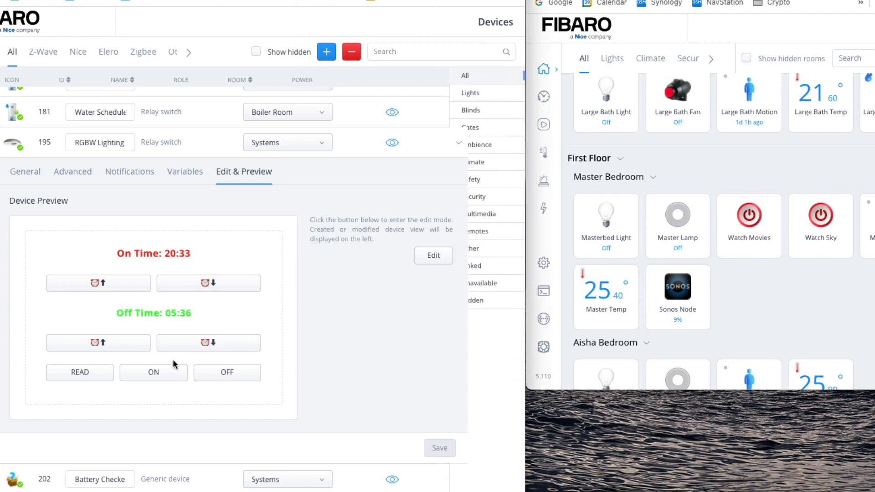
Turn the Master Lamp on from the quick app and open its detailed controls.
{"action": "left_click", "coordinate": [677, 214]}
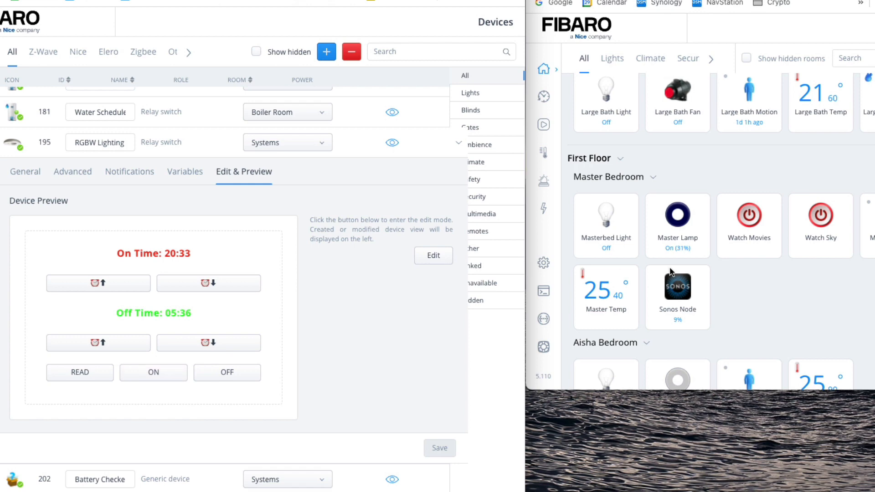
{"action": "mouse_move", "coordinate": [677, 223]}
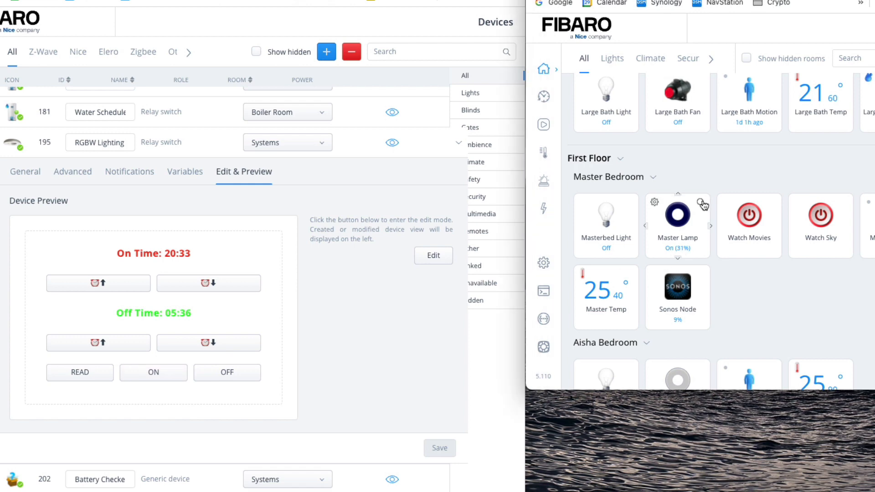
{"action": "left_click", "coordinate": [677, 214]}
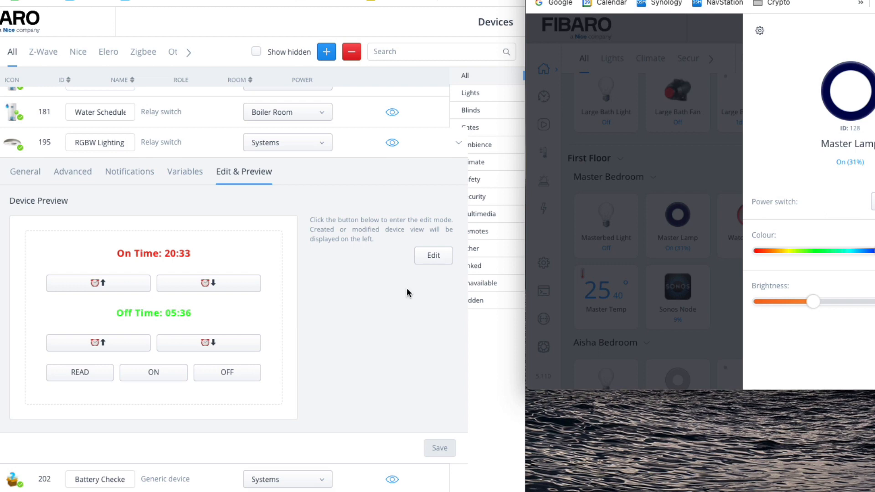
{"action": "mouse_move", "coordinate": [207, 365]}
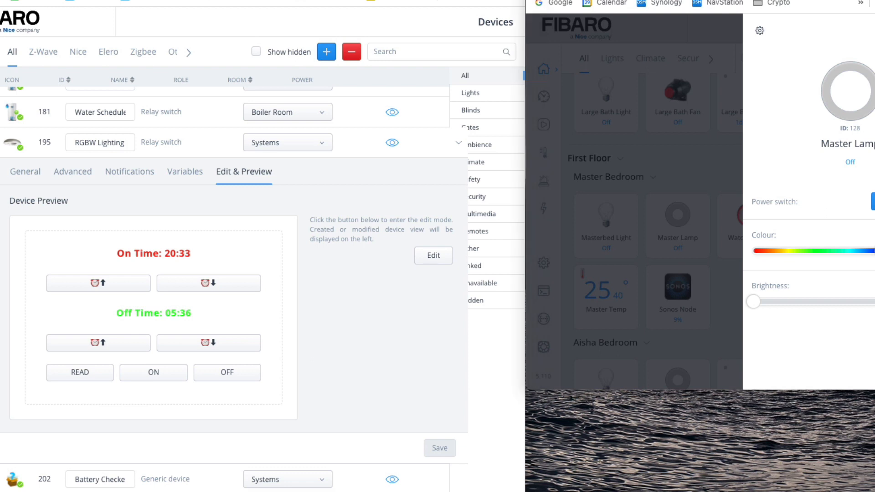
{"action": "left_click", "coordinate": [828, 204]}
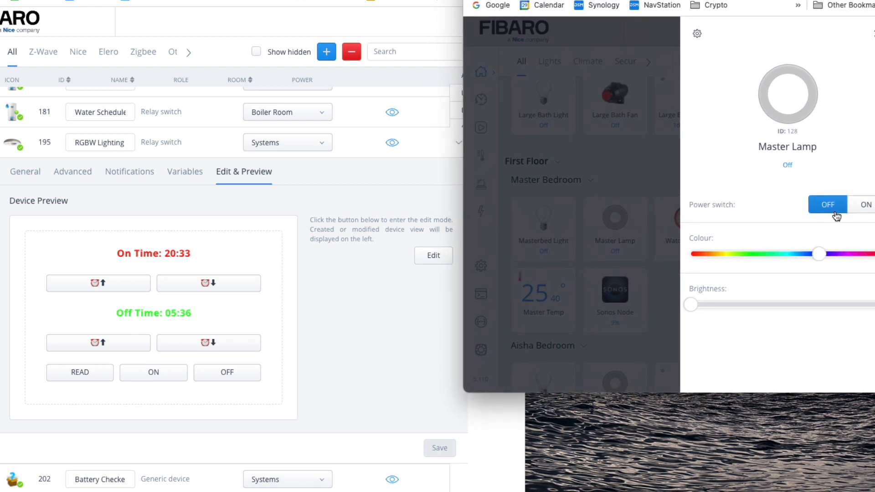
{"action": "left_click", "coordinate": [866, 204]}
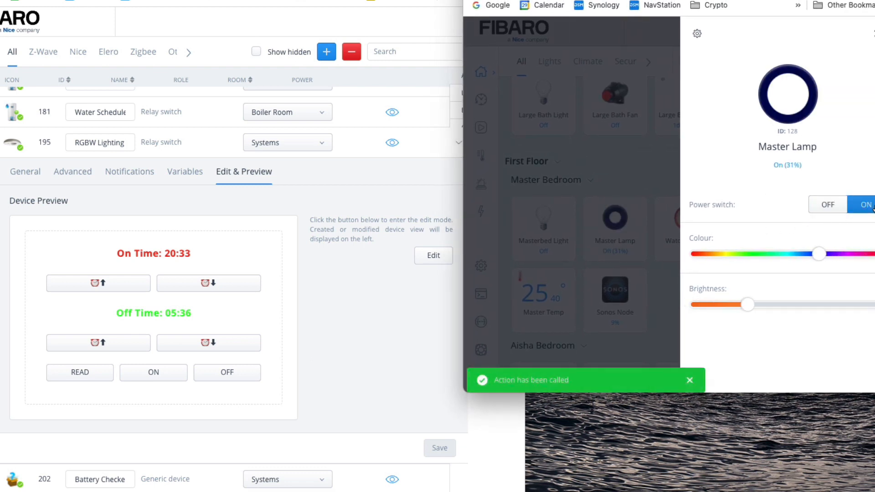
Set the Master Lamp to magenta at 80% brightness.
{"action": "left_click_drag", "start_coordinate": [819, 254], "coordinate": [864, 255]}
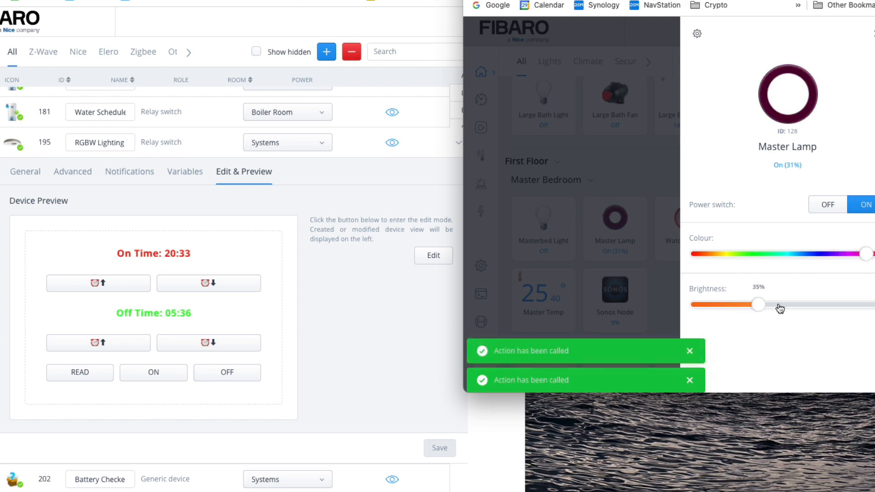
{"action": "left_click_drag", "start_coordinate": [757, 304], "coordinate": [844, 304]}
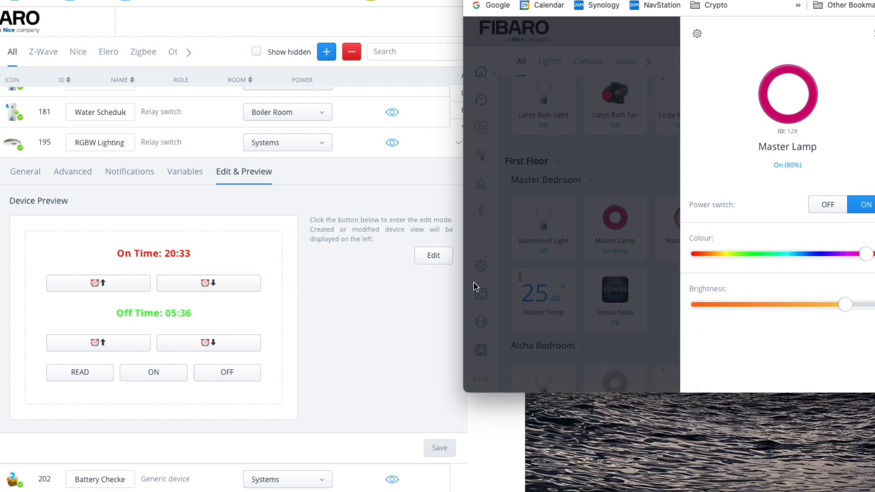
{"action": "left_click", "coordinate": [185, 172]}
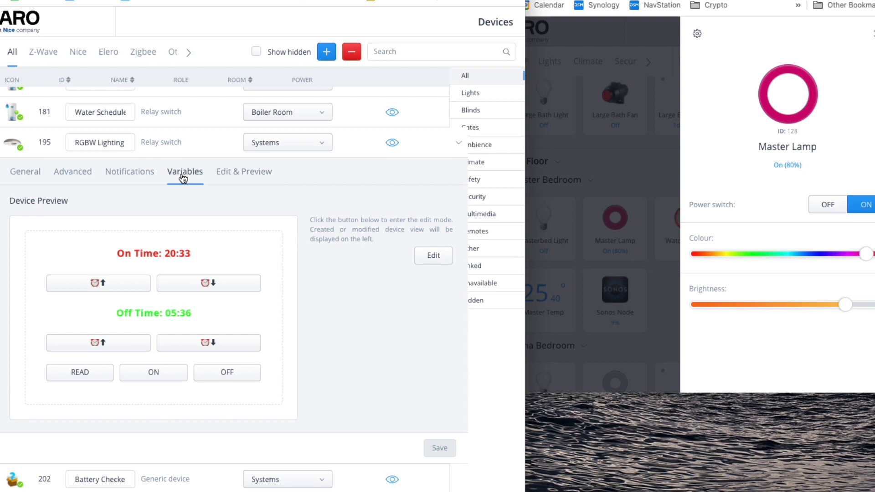
Press READ and confirm the rgbw variable now stores 204,0,112,0.
{"action": "left_click", "coordinate": [185, 171]}
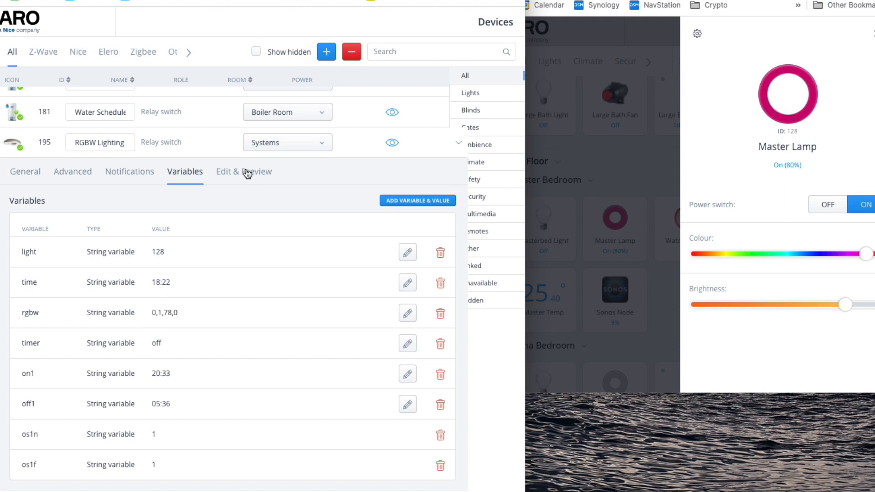
{"action": "left_click", "coordinate": [244, 172]}
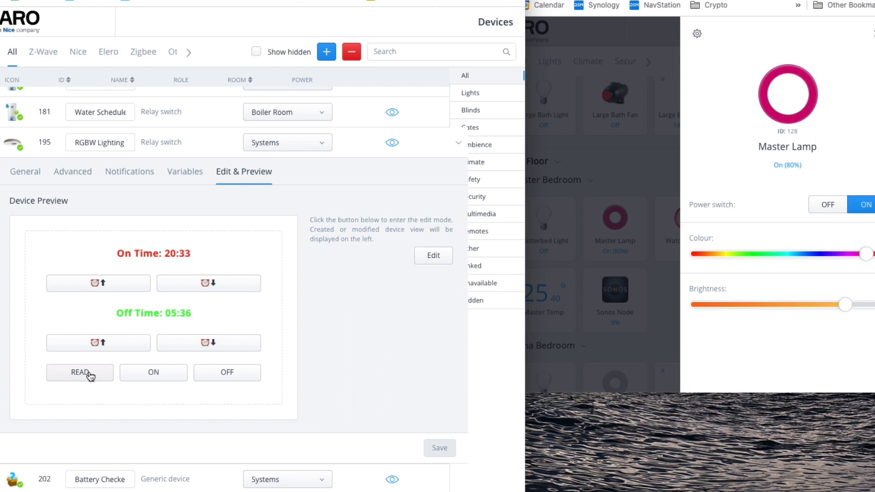
{"action": "mouse_move", "coordinate": [89, 375]}
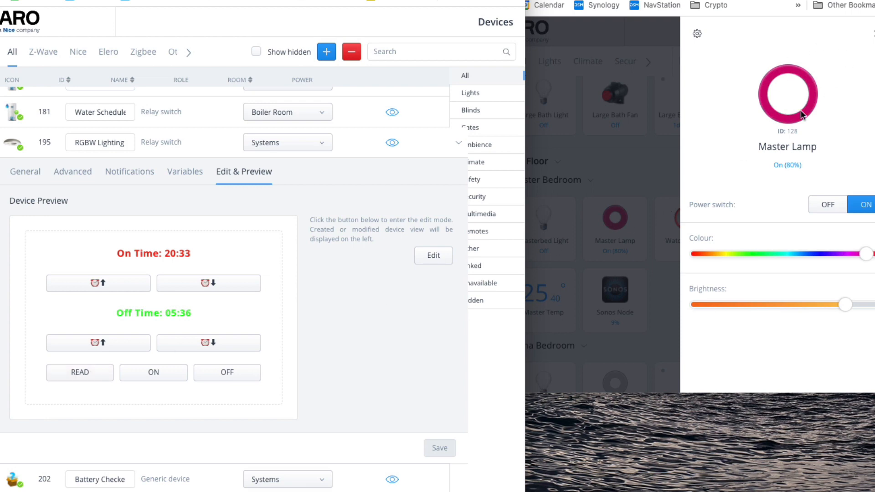
{"action": "mouse_move", "coordinate": [742, 130]}
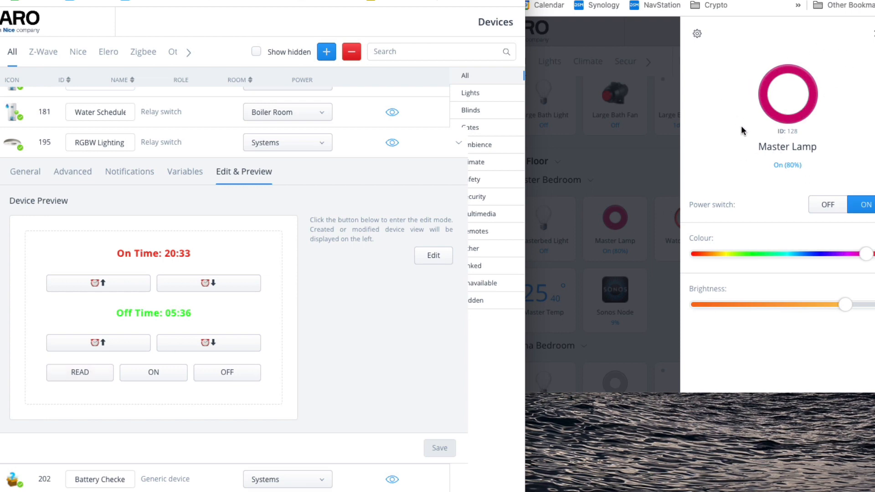
{"action": "mouse_move", "coordinate": [745, 135]}
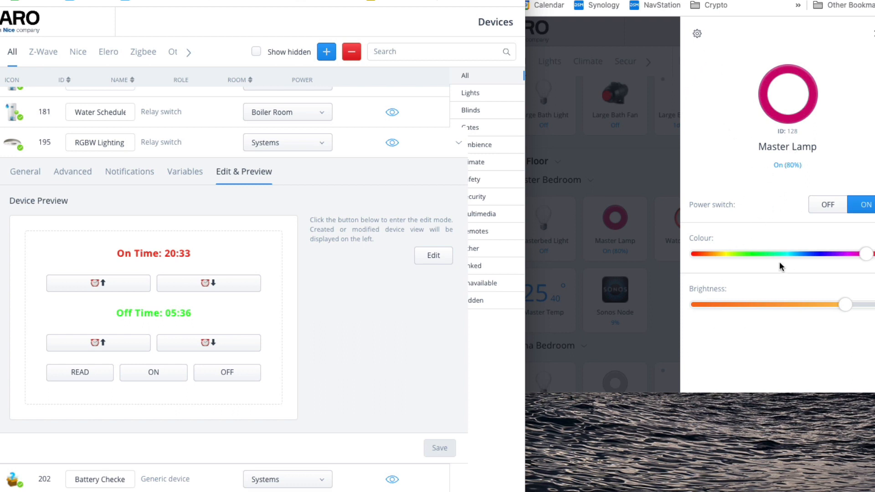
{"action": "mouse_move", "coordinate": [789, 90]}
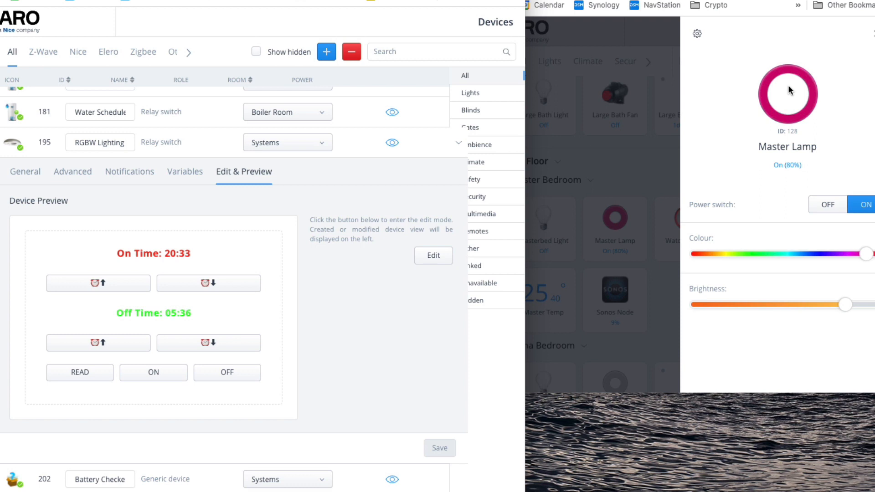
{"action": "mouse_move", "coordinate": [184, 198]}
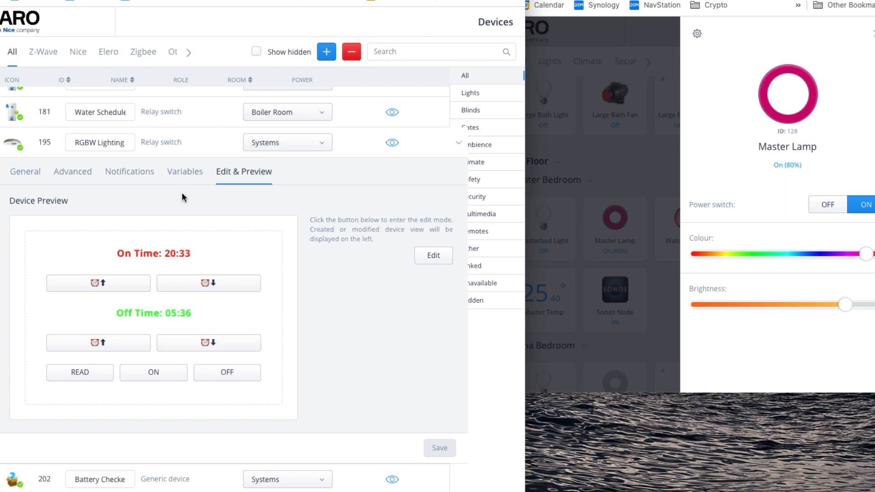
{"action": "left_click", "coordinate": [185, 171]}
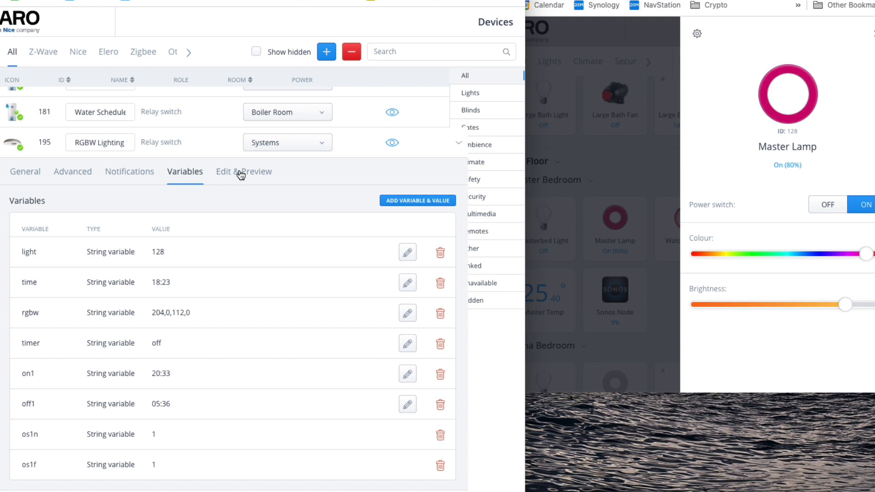
{"action": "left_click", "coordinate": [244, 172]}
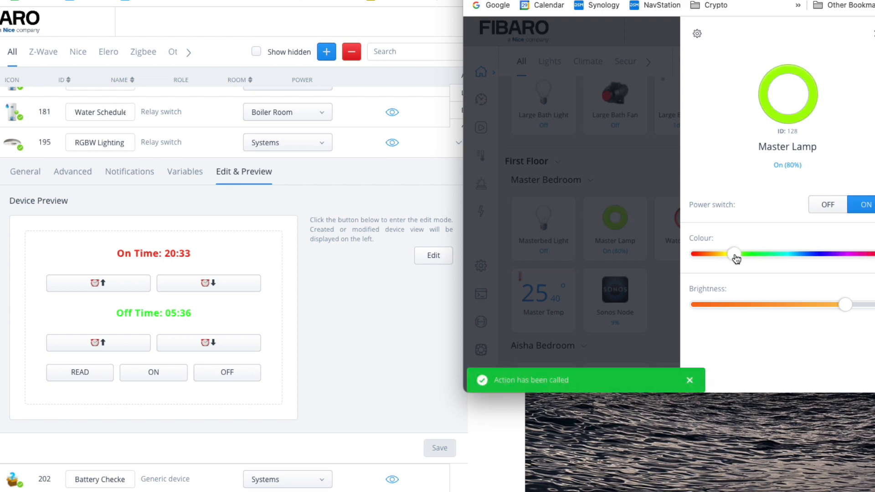
Dim the Master Lamp down and switch it off.
{"action": "left_click_drag", "start_coordinate": [846, 304], "coordinate": [792, 305]}
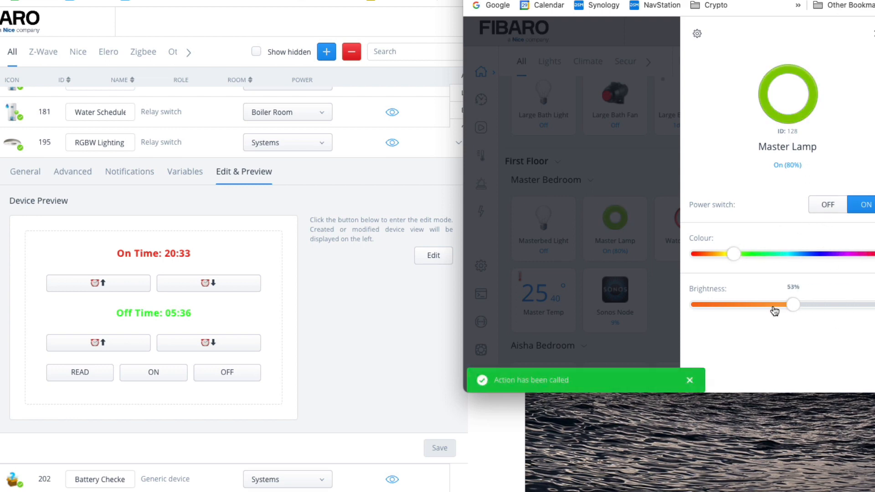
{"action": "left_click_drag", "start_coordinate": [793, 305], "coordinate": [701, 304]}
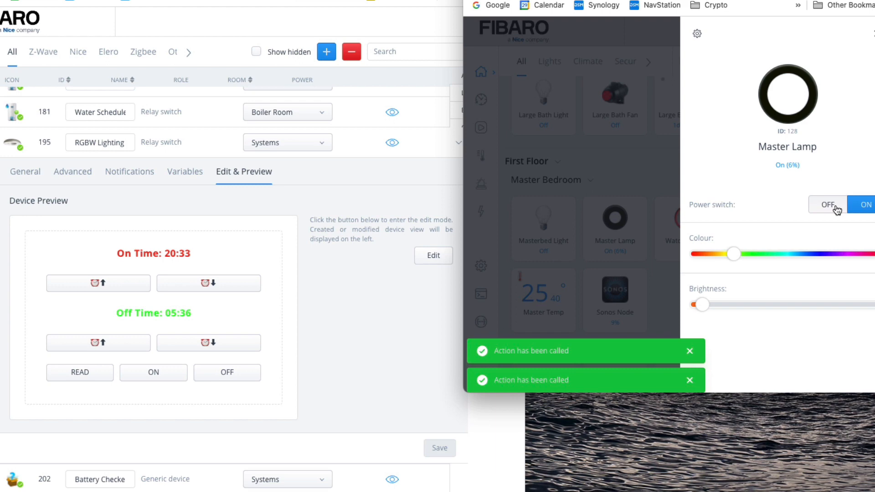
{"action": "left_click", "coordinate": [828, 205]}
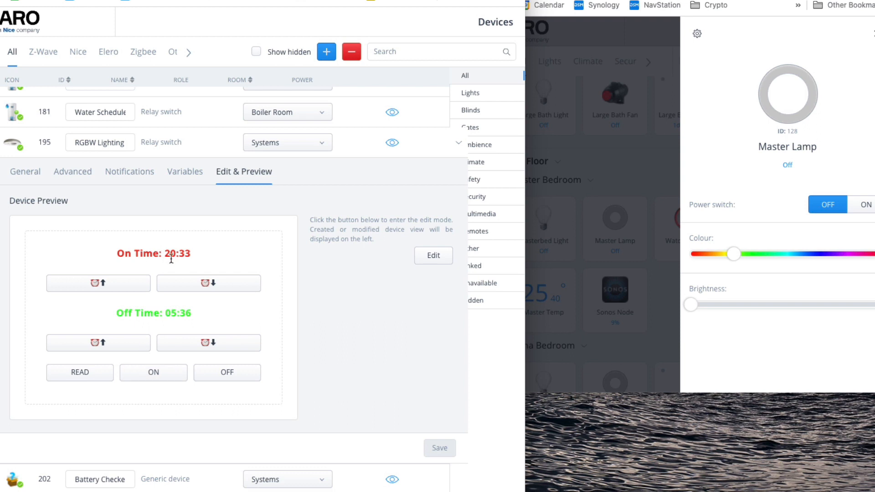
Use the quick app ON to restore the lamp's stored magenta at 80%.
{"action": "left_click", "coordinate": [98, 282]}
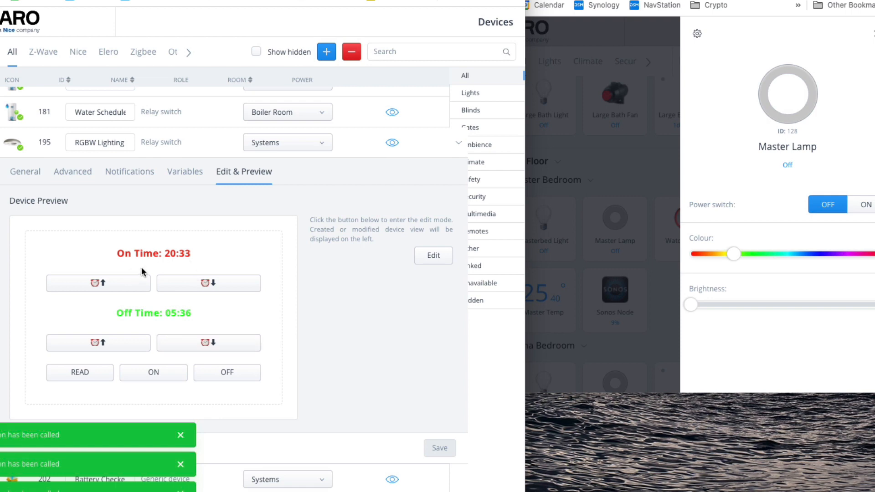
{"action": "left_click", "coordinate": [866, 204]}
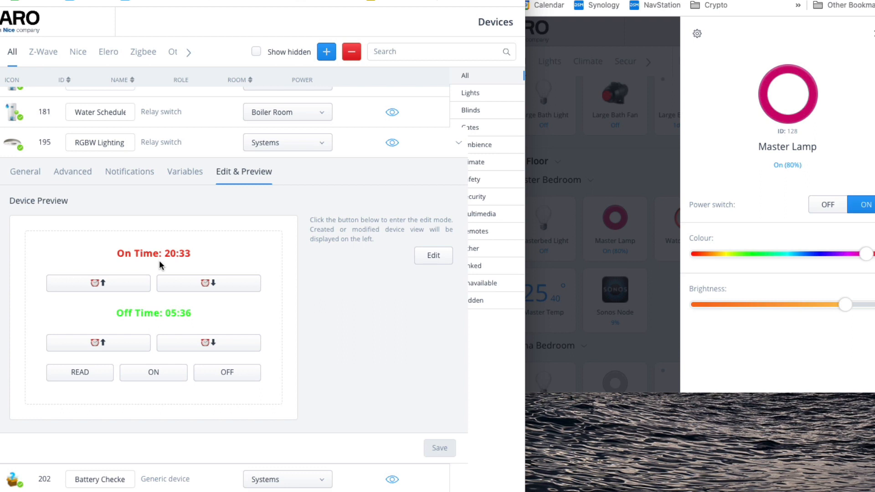
{"action": "mouse_move", "coordinate": [124, 337]}
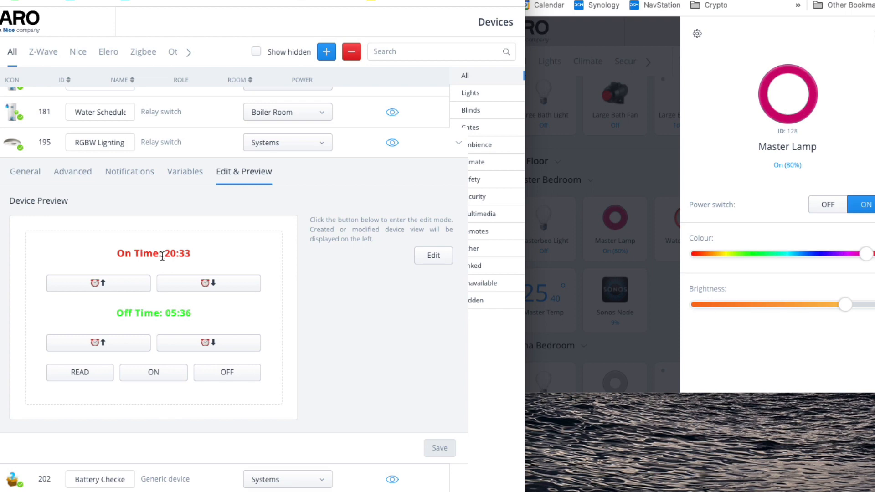
{"action": "mouse_move", "coordinate": [163, 327]}
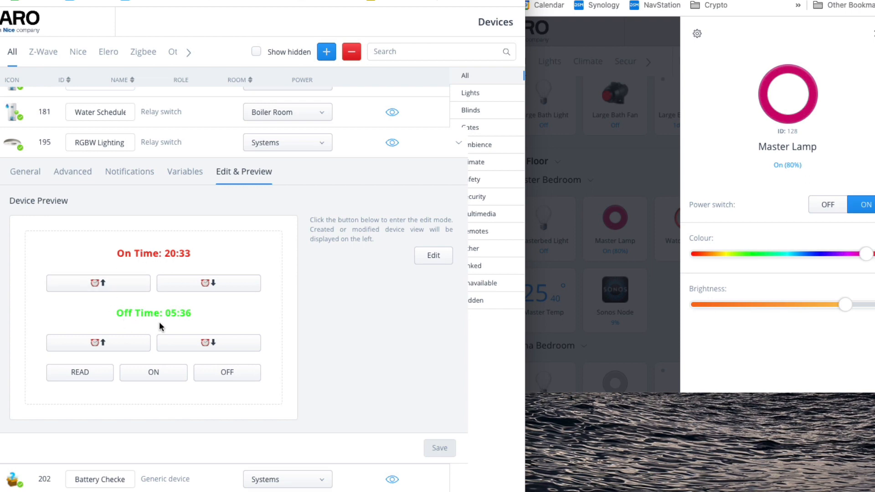
{"action": "mouse_move", "coordinate": [169, 328]}
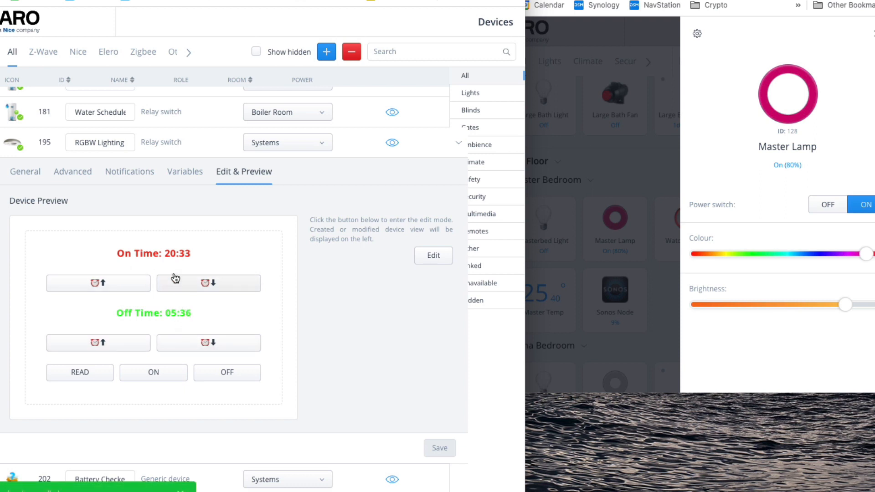
{"action": "mouse_move", "coordinate": [155, 272]}
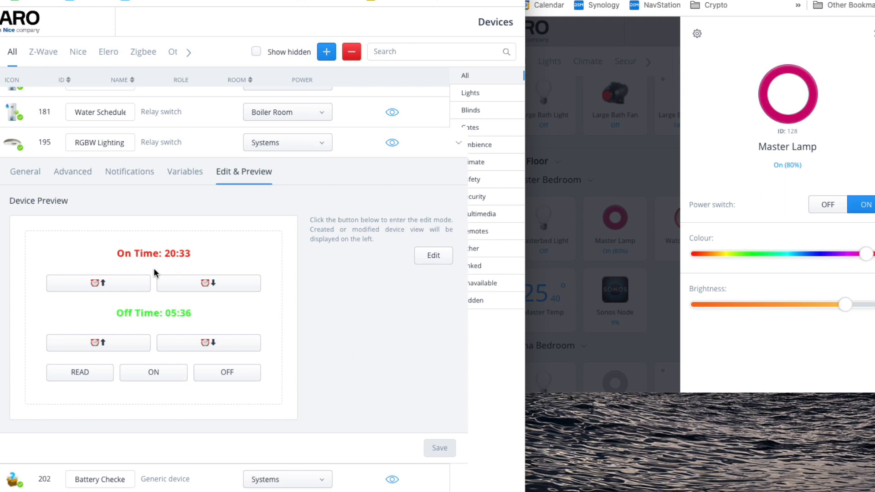
Switch the Master Lamp off, restore its stored magenta at 80% with ON, and show the quick app's variables.
{"action": "left_click", "coordinate": [227, 371]}
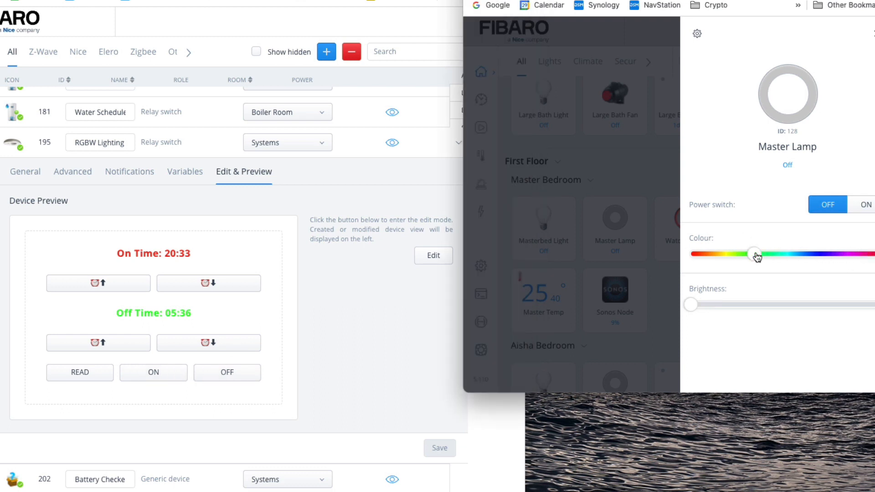
{"action": "left_click", "coordinate": [153, 372]}
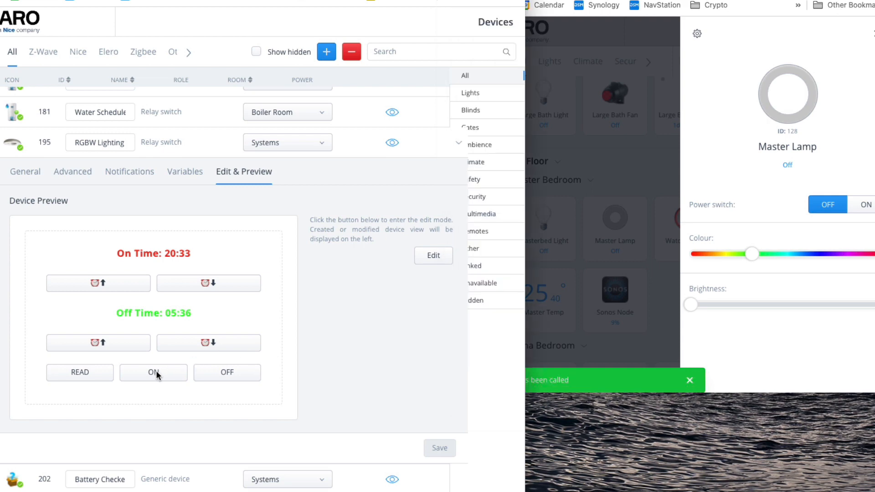
{"action": "left_click", "coordinate": [866, 204]}
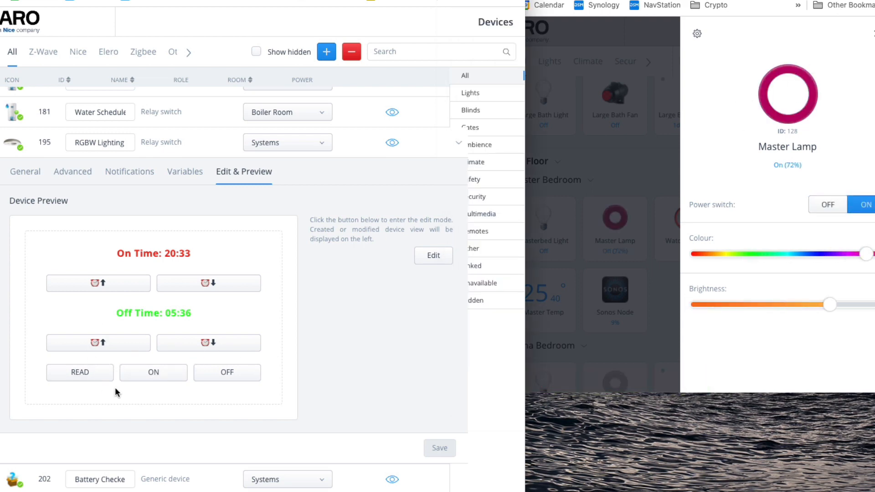
{"action": "left_click_drag", "start_coordinate": [829, 304], "coordinate": [843, 304]}
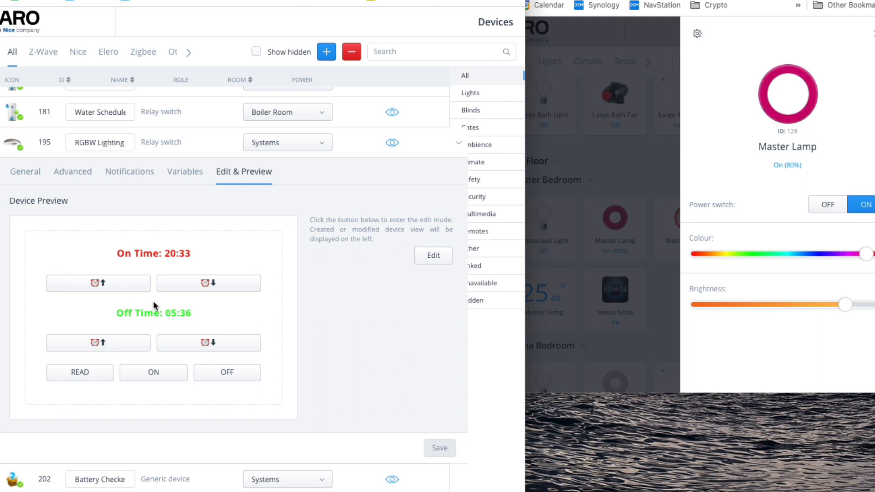
{"action": "left_click", "coordinate": [185, 171]}
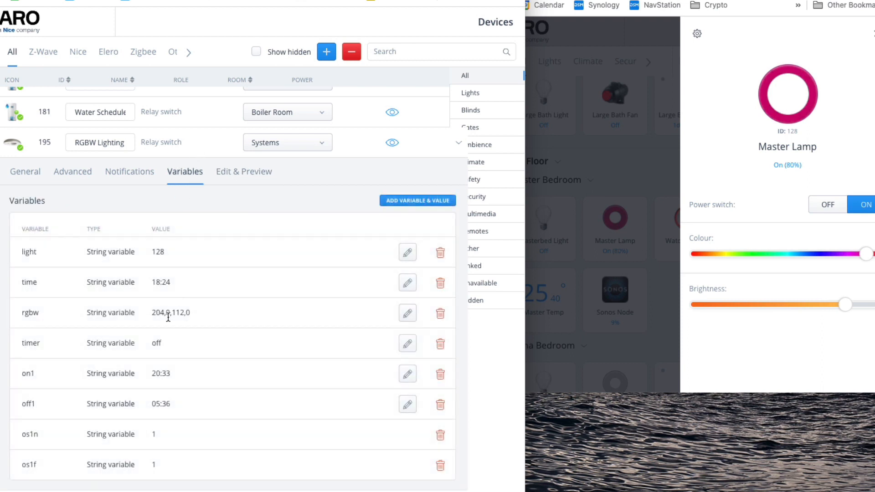
Return to the RGBW Lighting Edit & Preview view with its On Time, Off Time and READ/ON/OFF controls.
{"action": "left_click", "coordinate": [244, 171]}
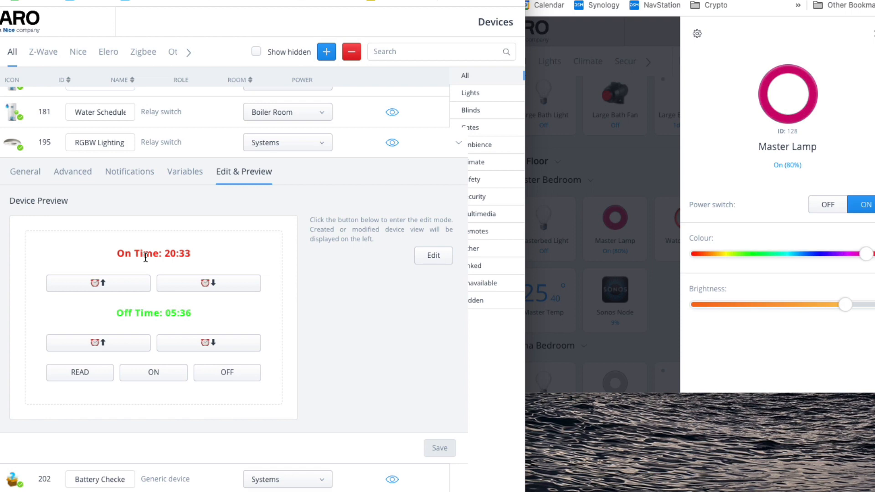
{"action": "mouse_move", "coordinate": [129, 257]}
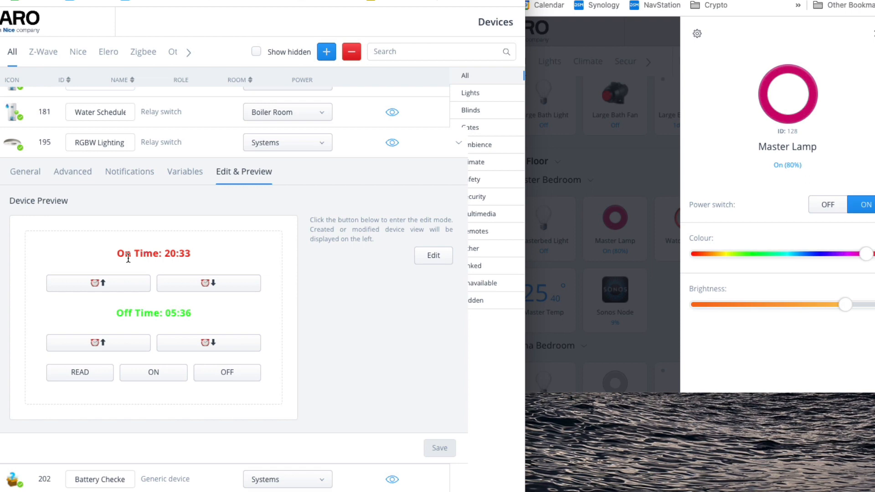
{"action": "mouse_move", "coordinate": [173, 262]}
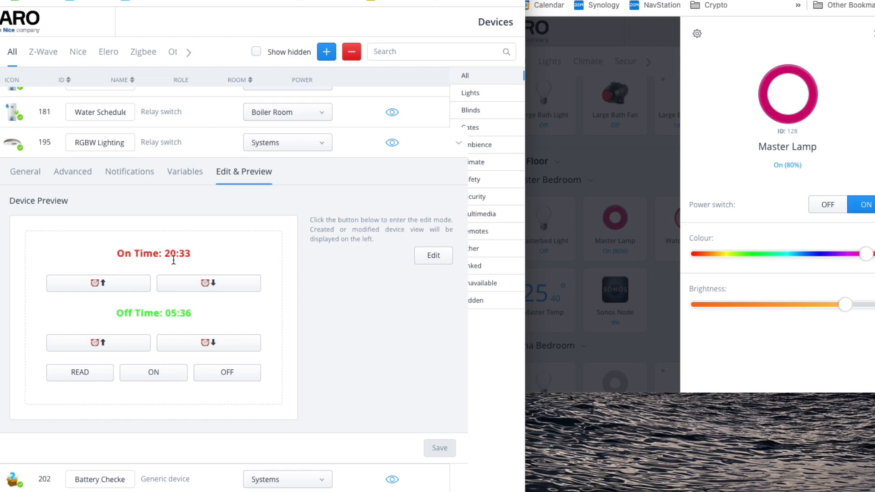
{"action": "mouse_move", "coordinate": [117, 255]}
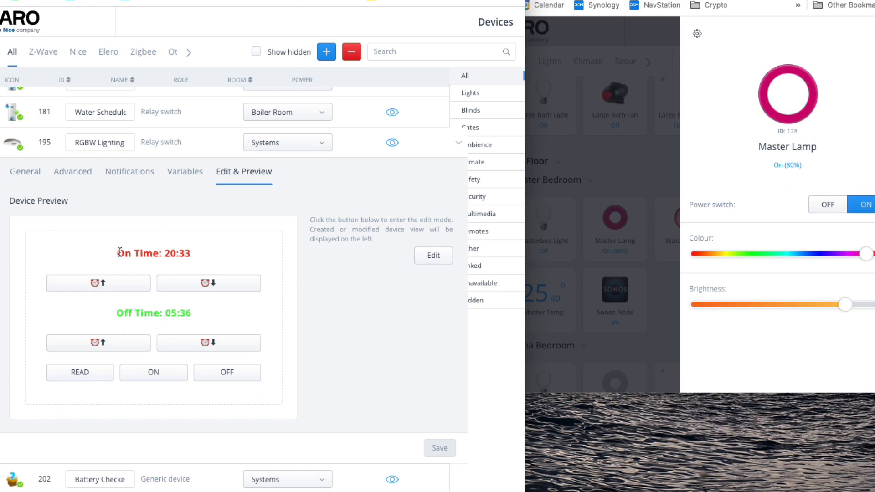
{"action": "mouse_move", "coordinate": [148, 267]}
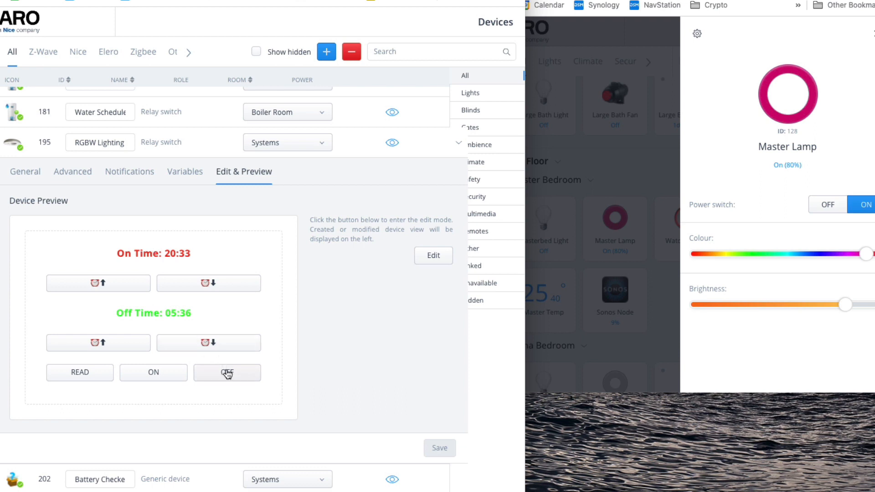
Switch the Master Lamp off via the quick app's OFF button, leaving it Off at zero brightness.
{"action": "left_click", "coordinate": [826, 204]}
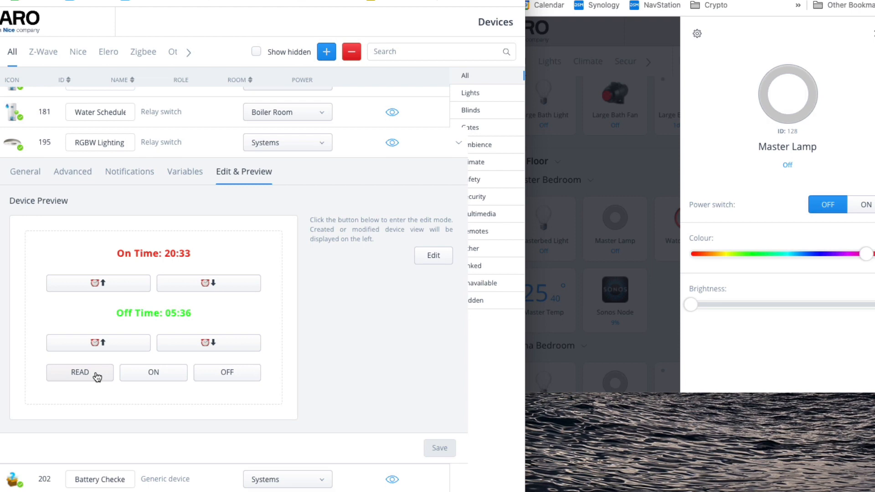
{"action": "mouse_move", "coordinate": [779, 81]}
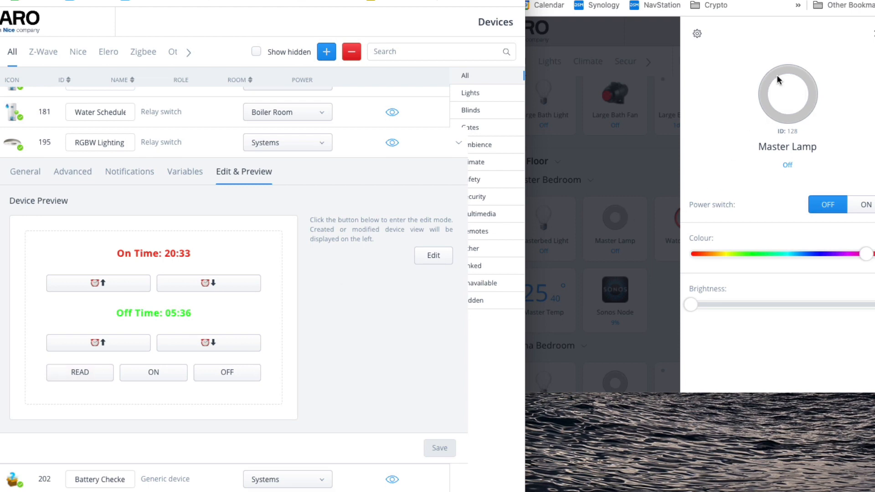
{"action": "mouse_move", "coordinate": [728, 268]}
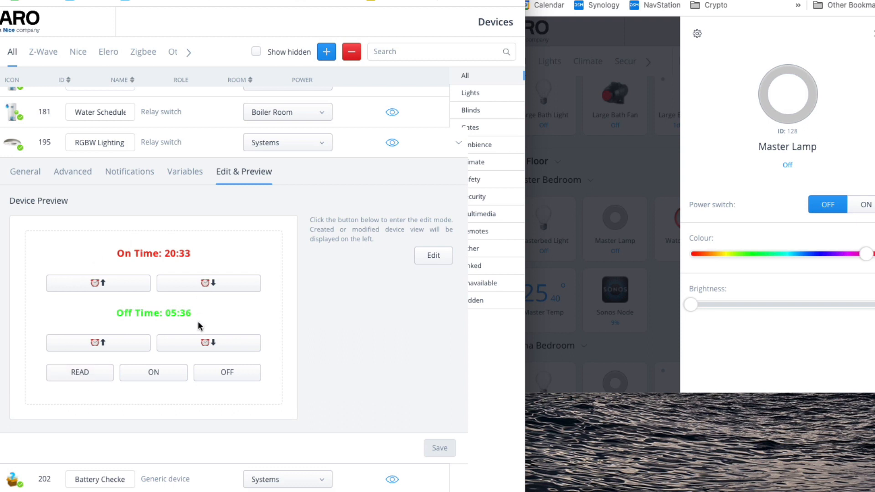
{"action": "mouse_move", "coordinate": [742, 232]}
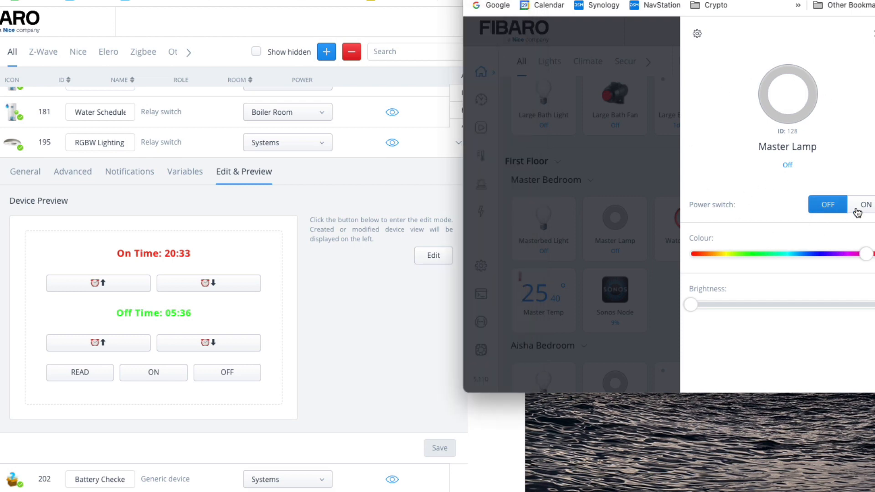
Toggle the Master Lamp on and off several times, ending with it on in stored magenta at 80%.
{"action": "left_click", "coordinate": [867, 204]}
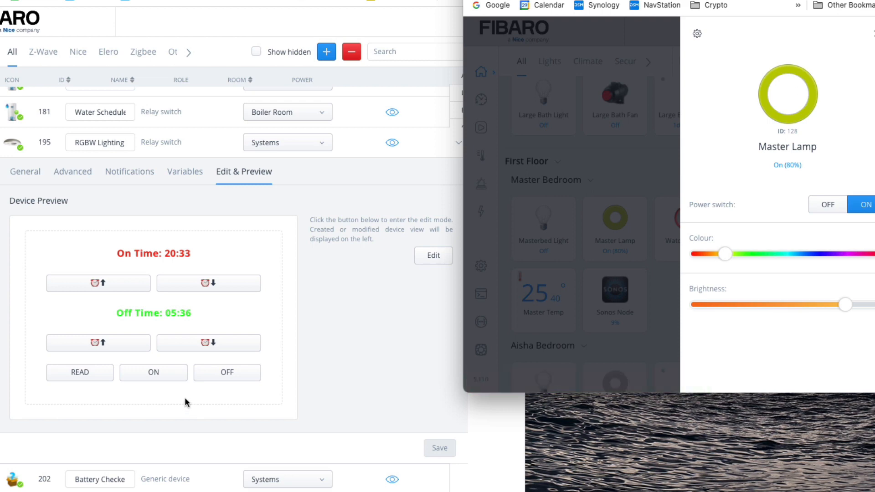
{"action": "mouse_move", "coordinate": [826, 208]}
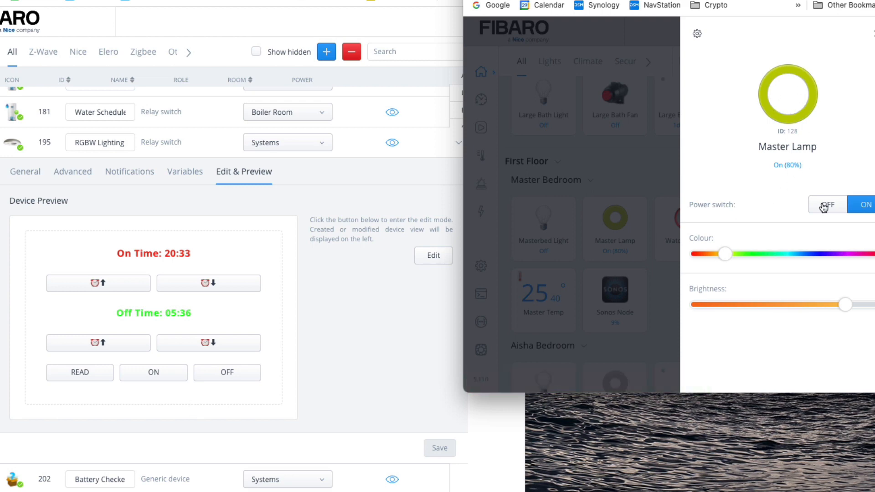
{"action": "left_click", "coordinate": [826, 204]}
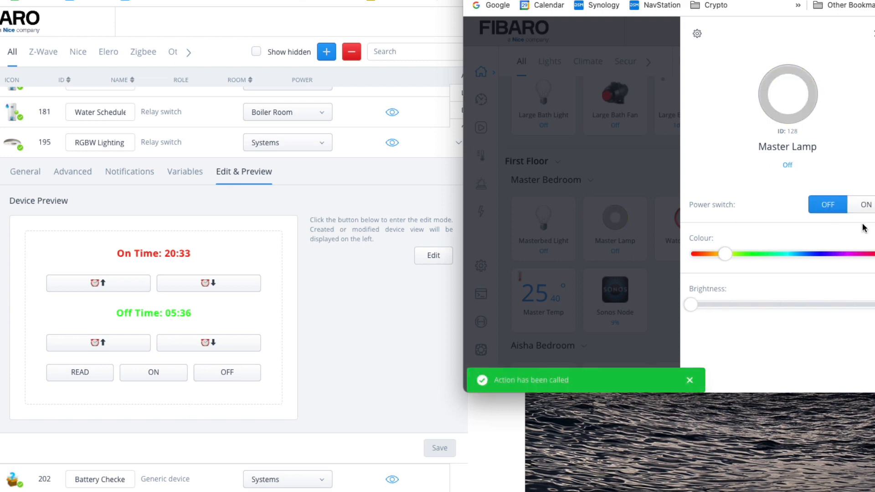
{"action": "left_click", "coordinate": [865, 205]}
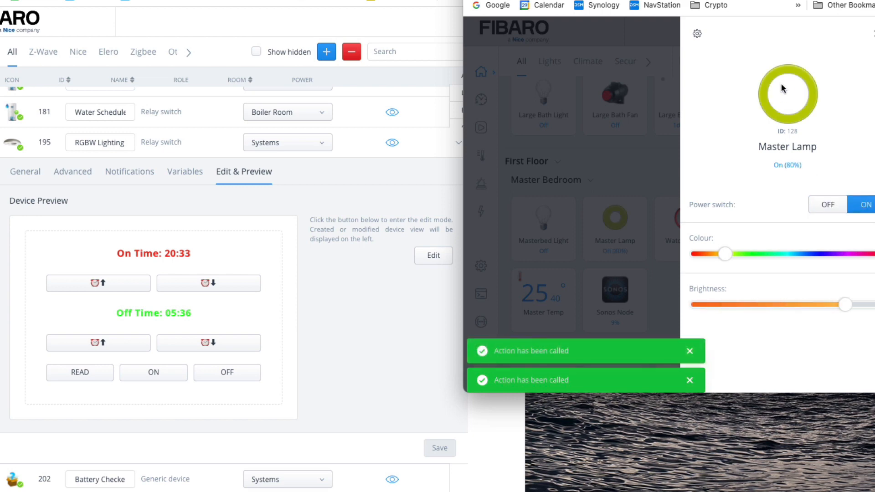
{"action": "left_click", "coordinate": [827, 204]}
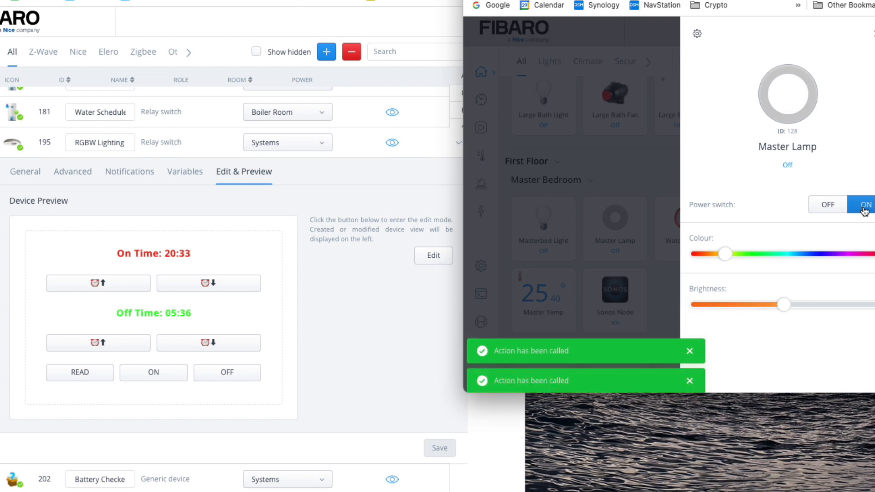
{"action": "left_click", "coordinate": [153, 372]}
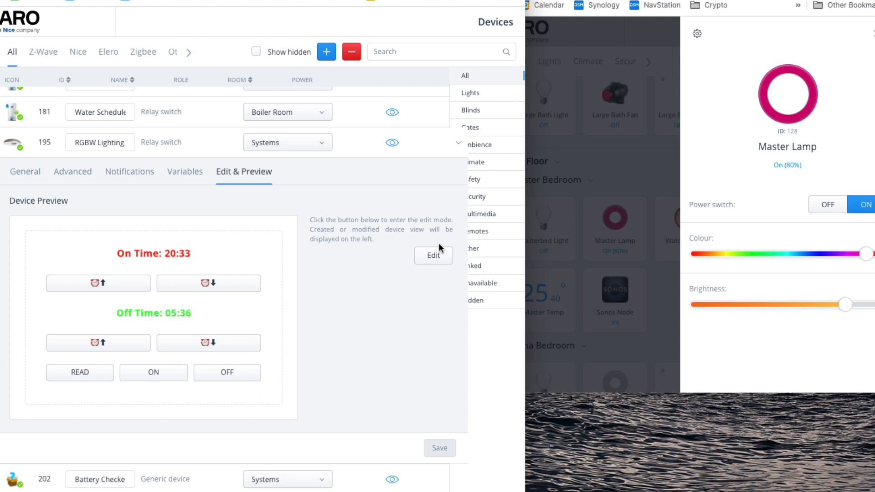
{"action": "mouse_move", "coordinate": [367, 309]}
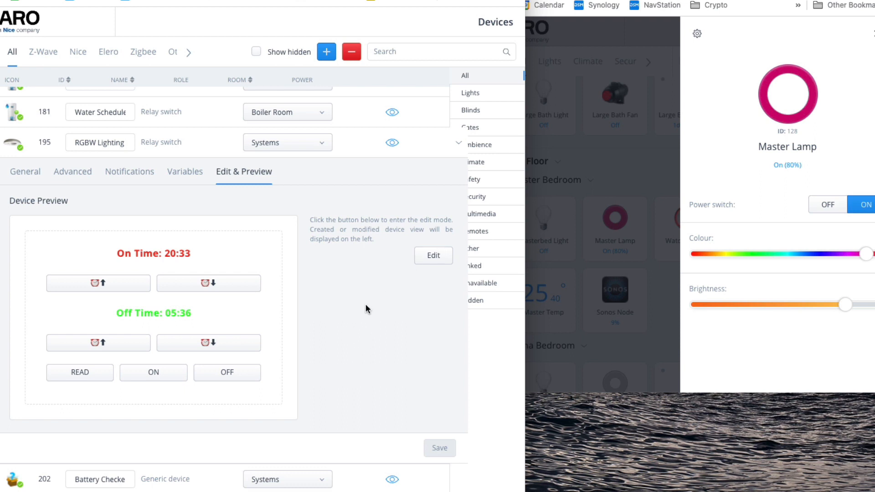
{"action": "mouse_move", "coordinate": [374, 276]}
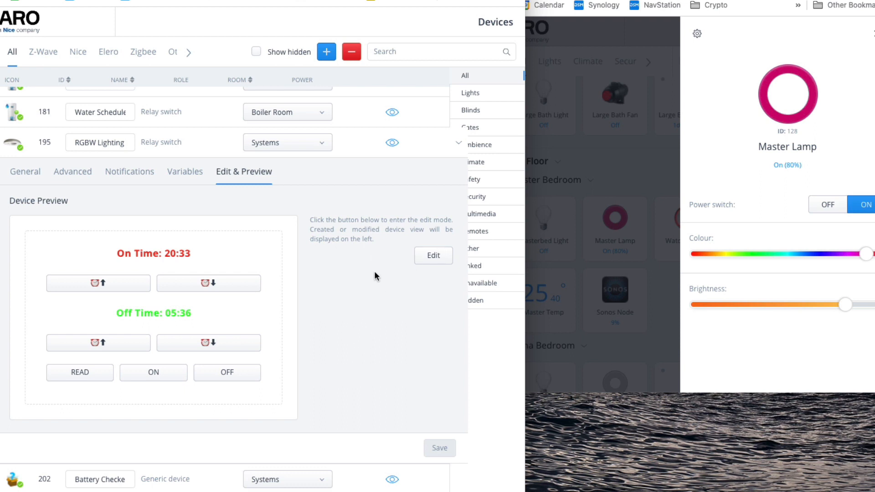